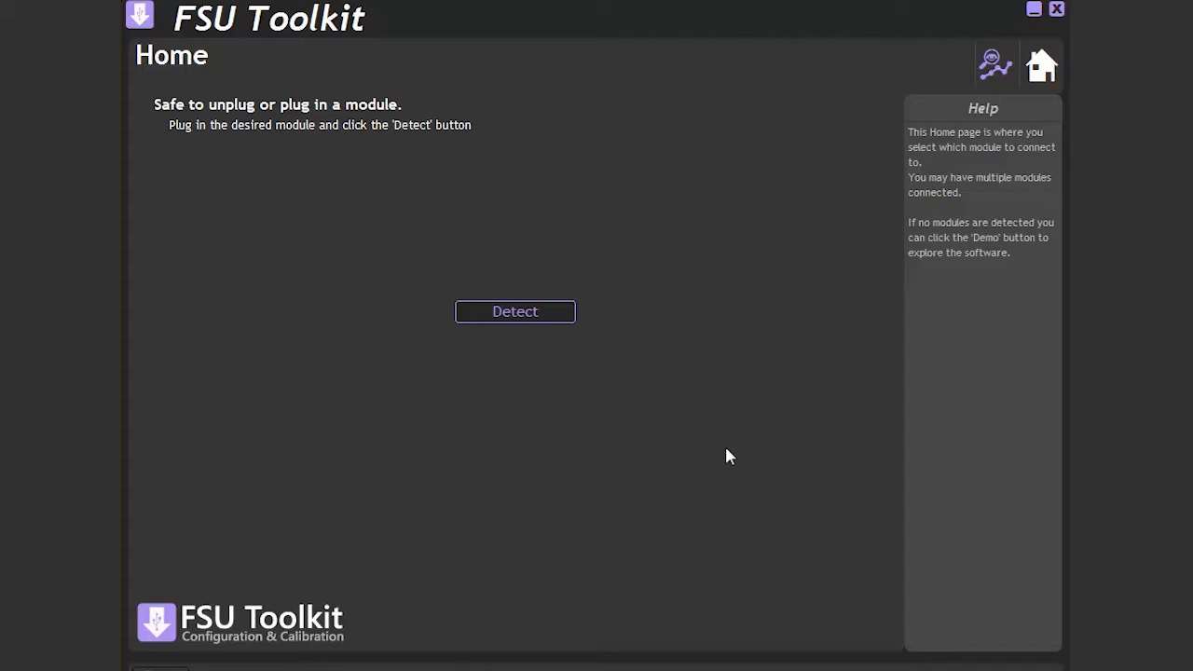
mouse_move(598, 572)
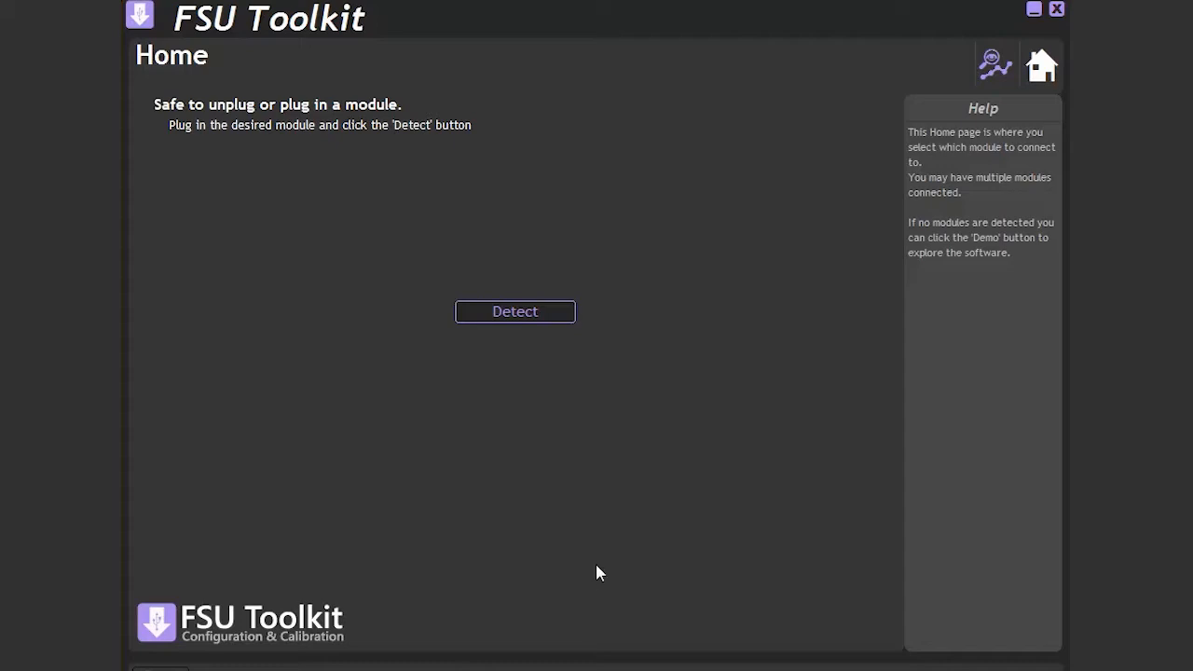
mouse_move(573, 560)
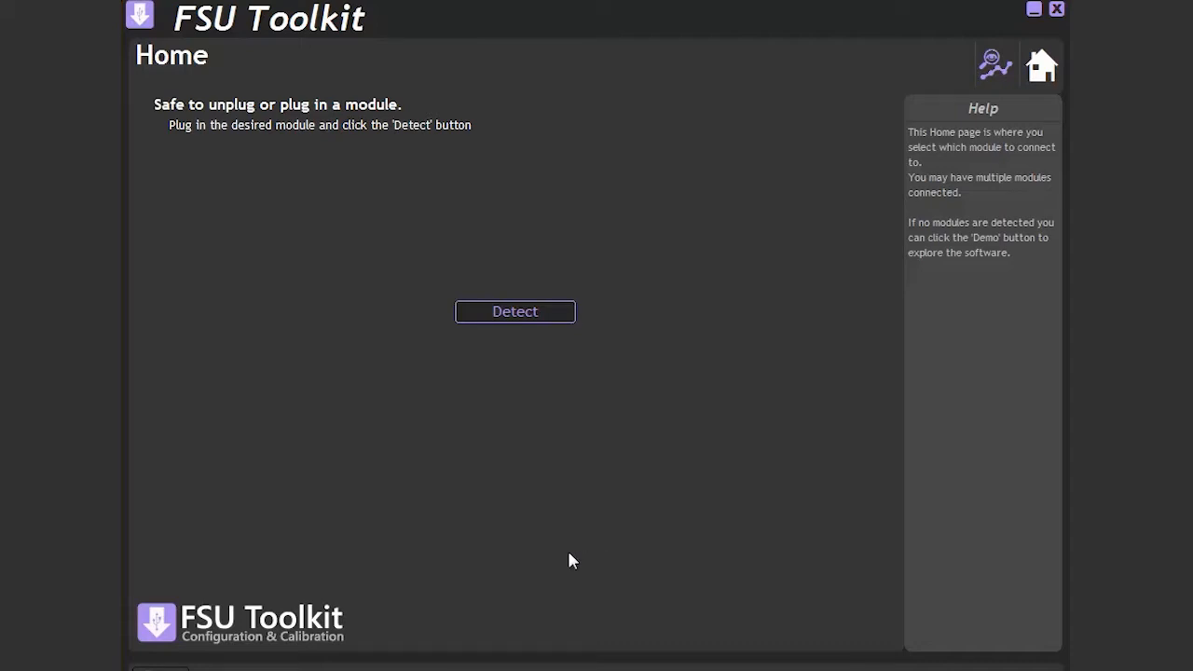
mouse_move(522, 326)
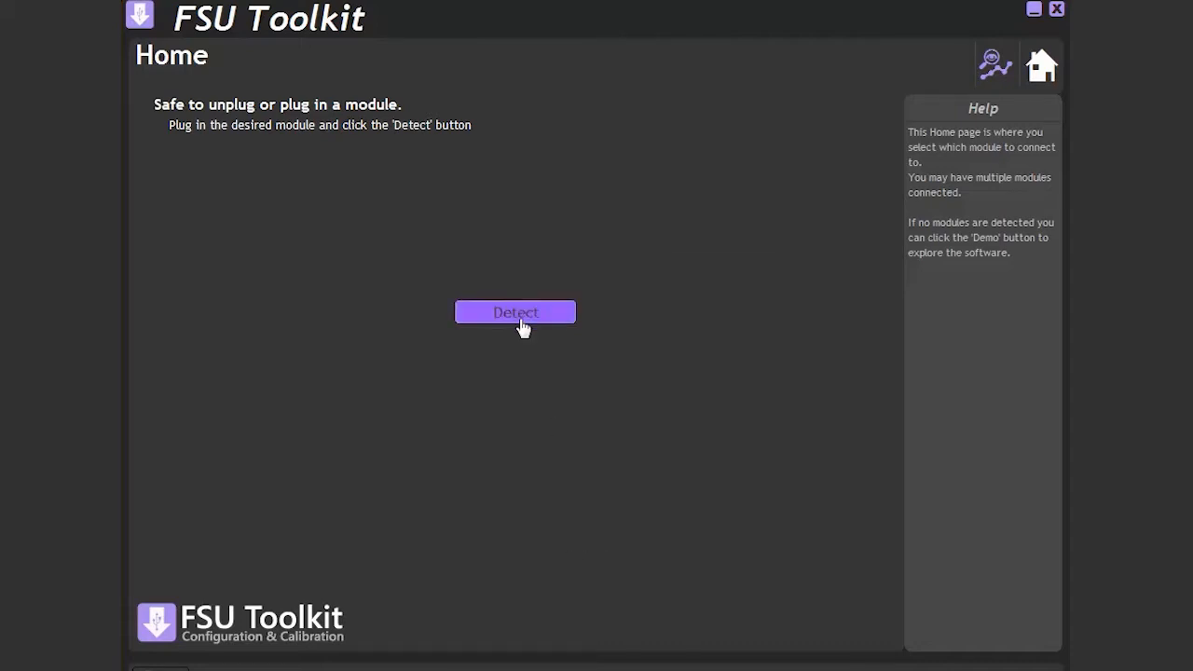
Detect and connect to the module, then review the units list, keeping pounds (lb)
click(516, 312)
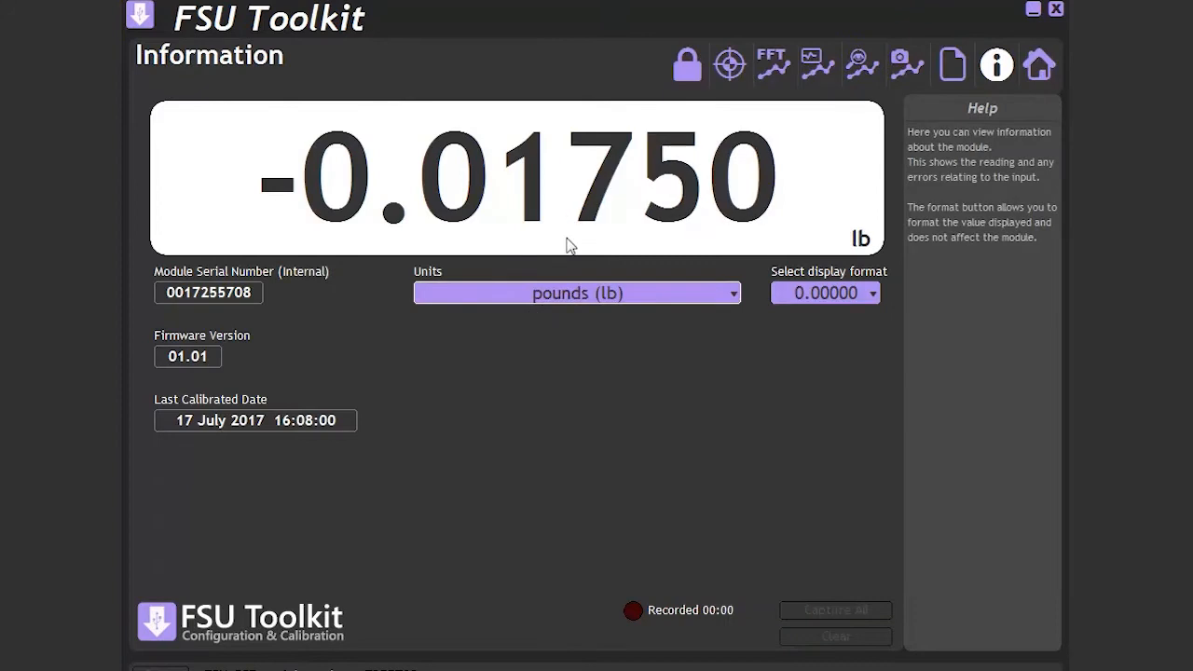
mouse_move(345, 129)
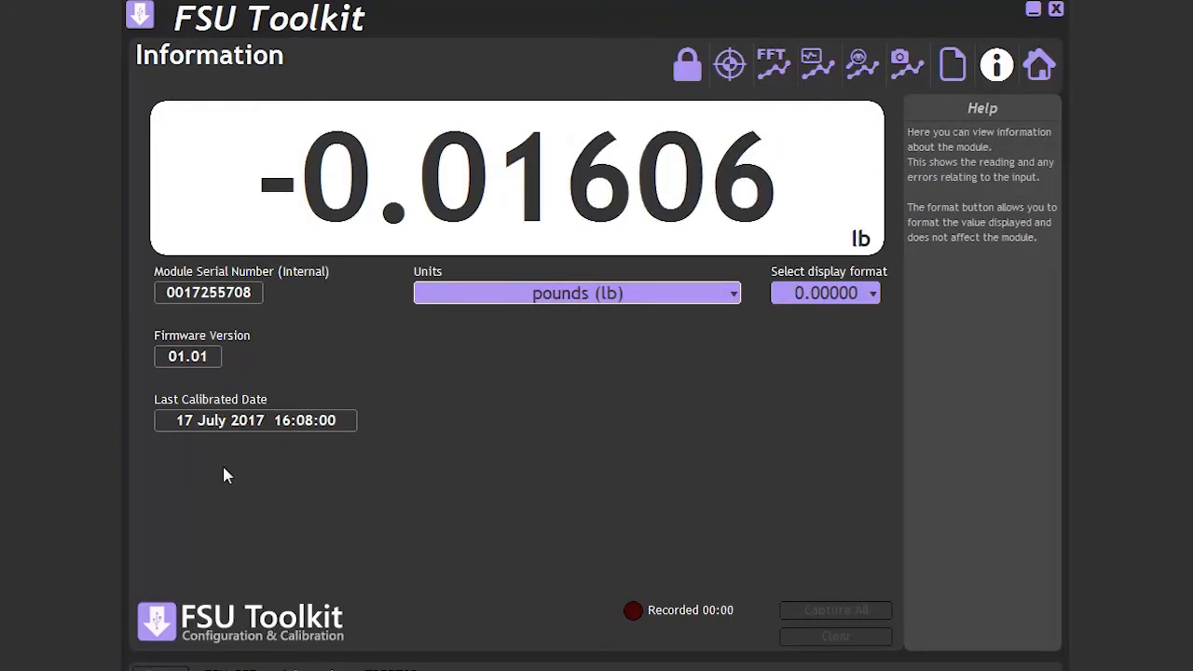
mouse_move(234, 112)
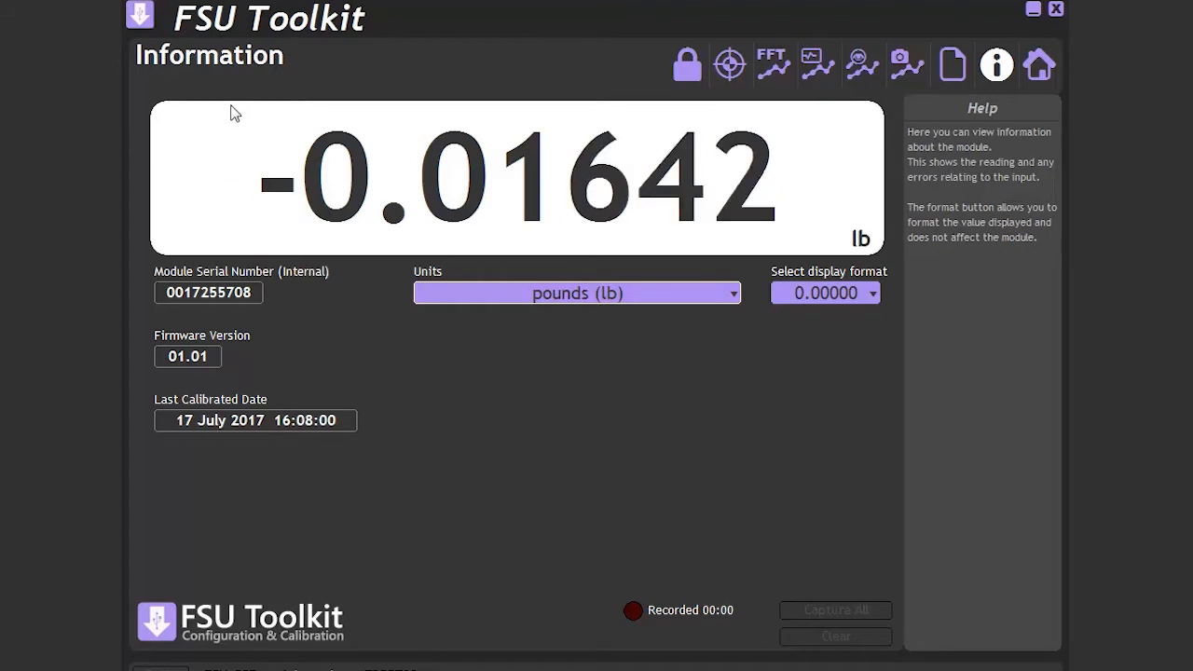
mouse_move(780, 138)
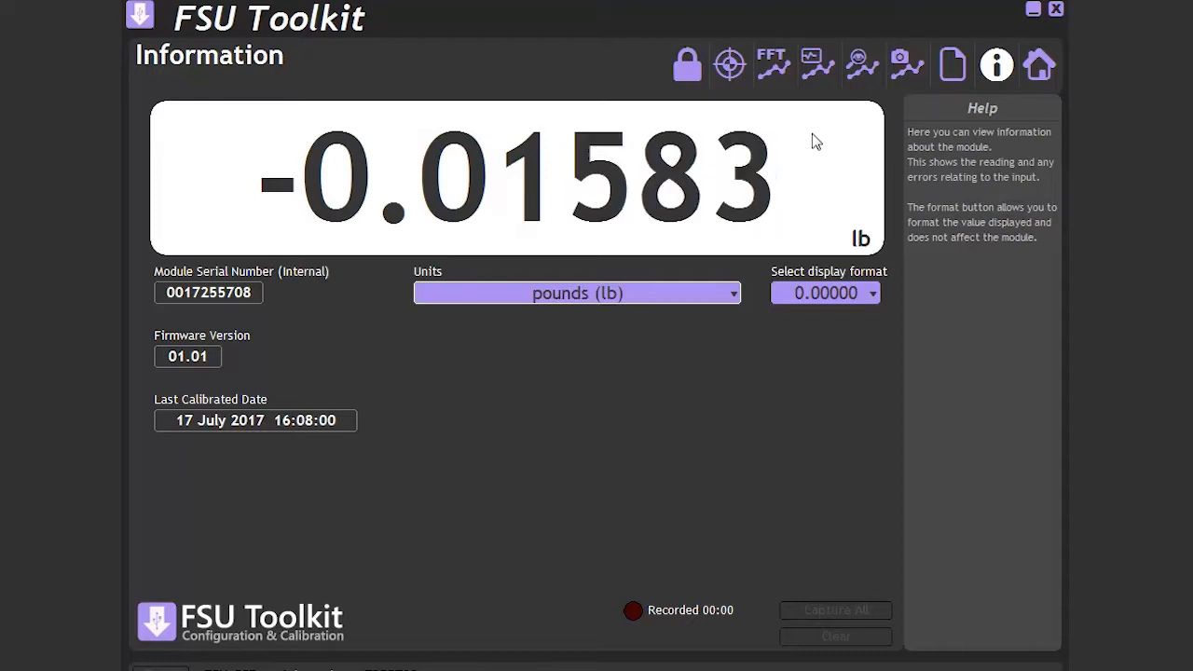
mouse_move(771, 63)
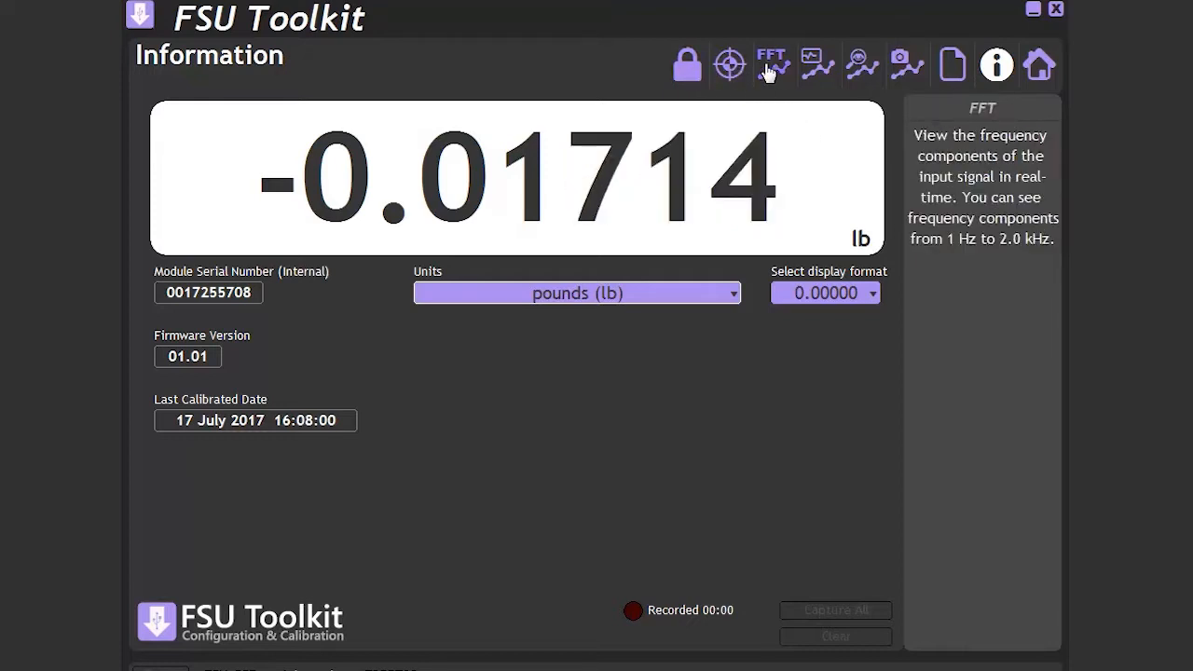
mouse_move(1038, 65)
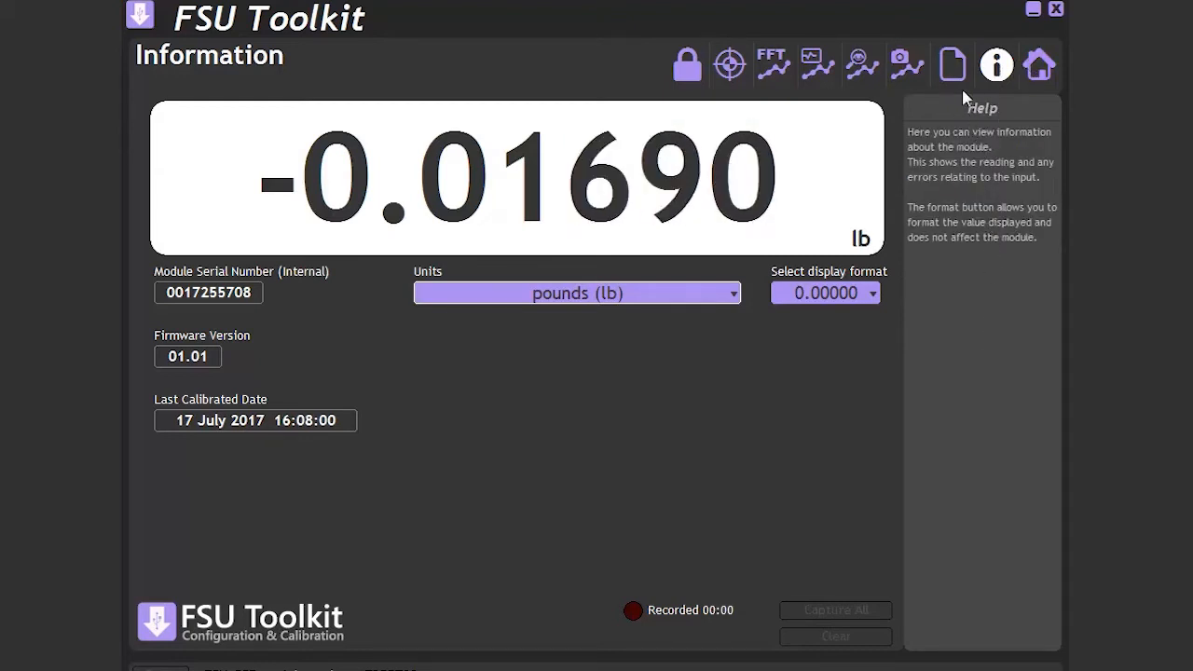
mouse_move(906, 64)
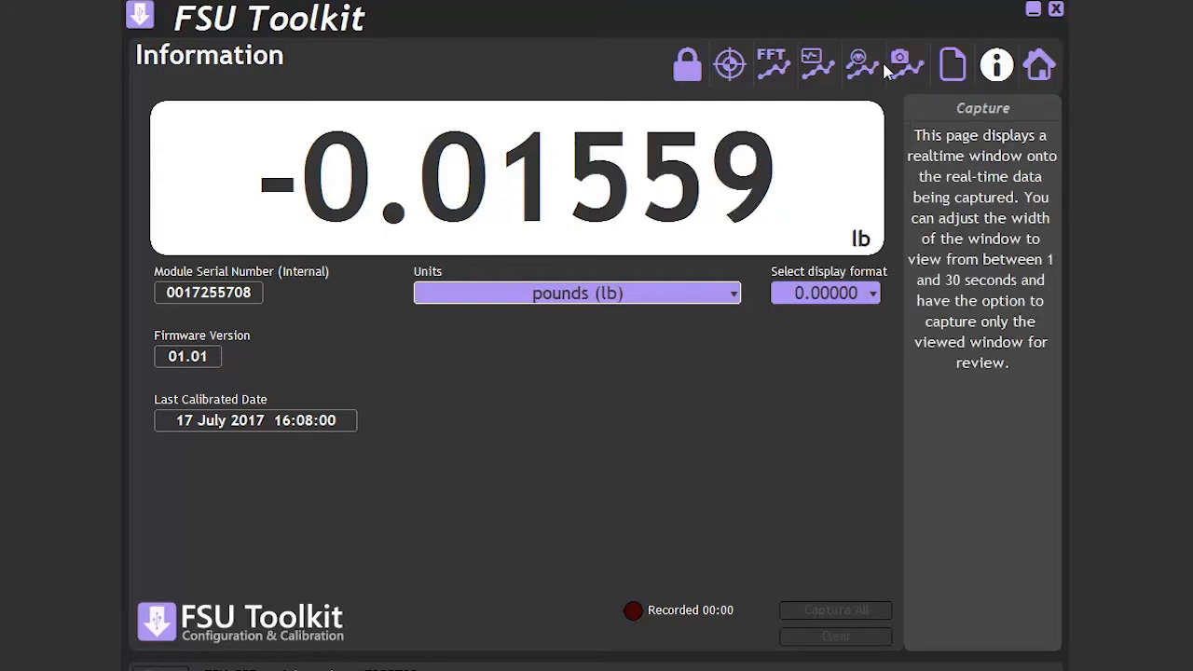
mouse_move(730, 65)
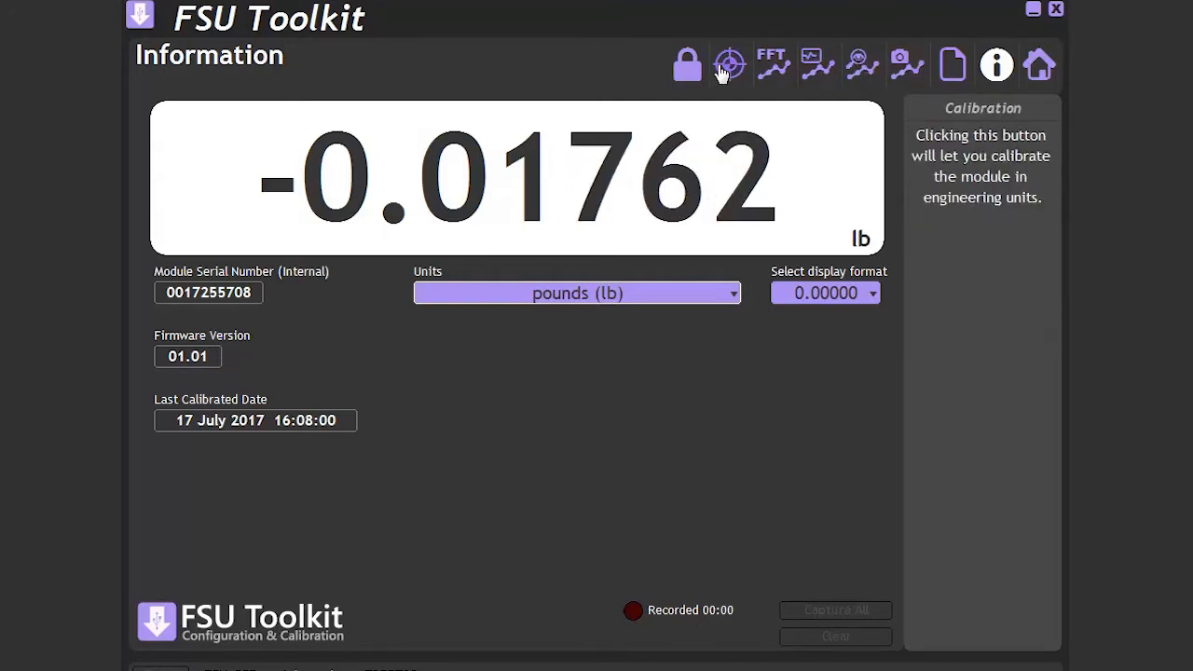
mouse_move(739, 294)
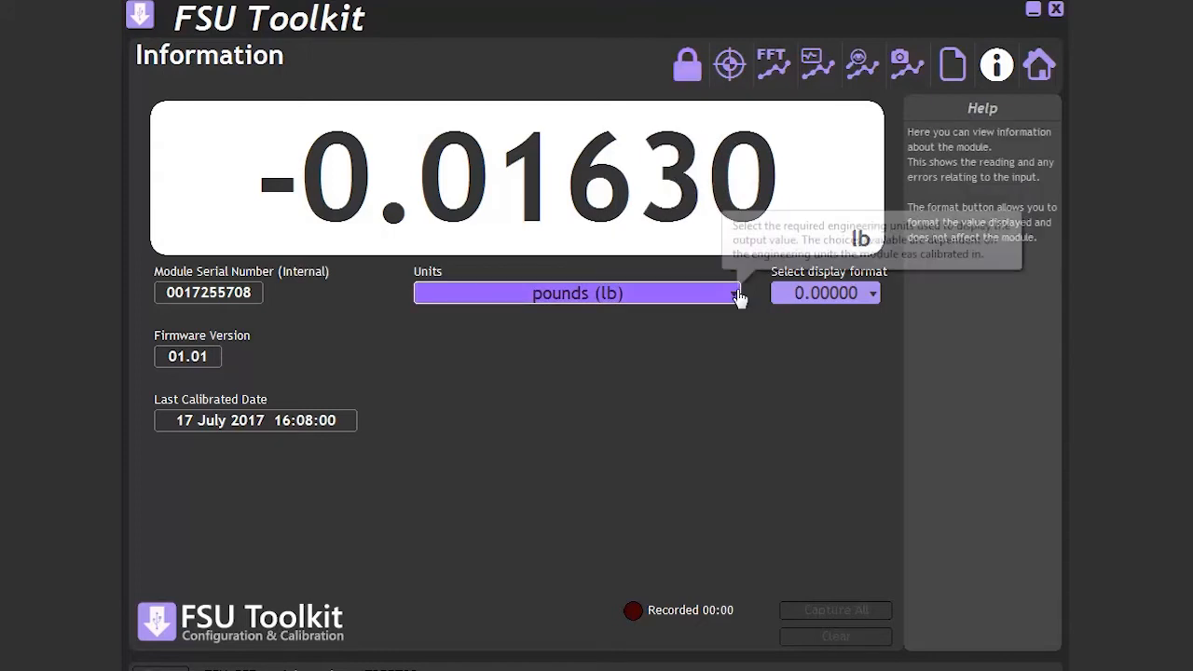
click(734, 292)
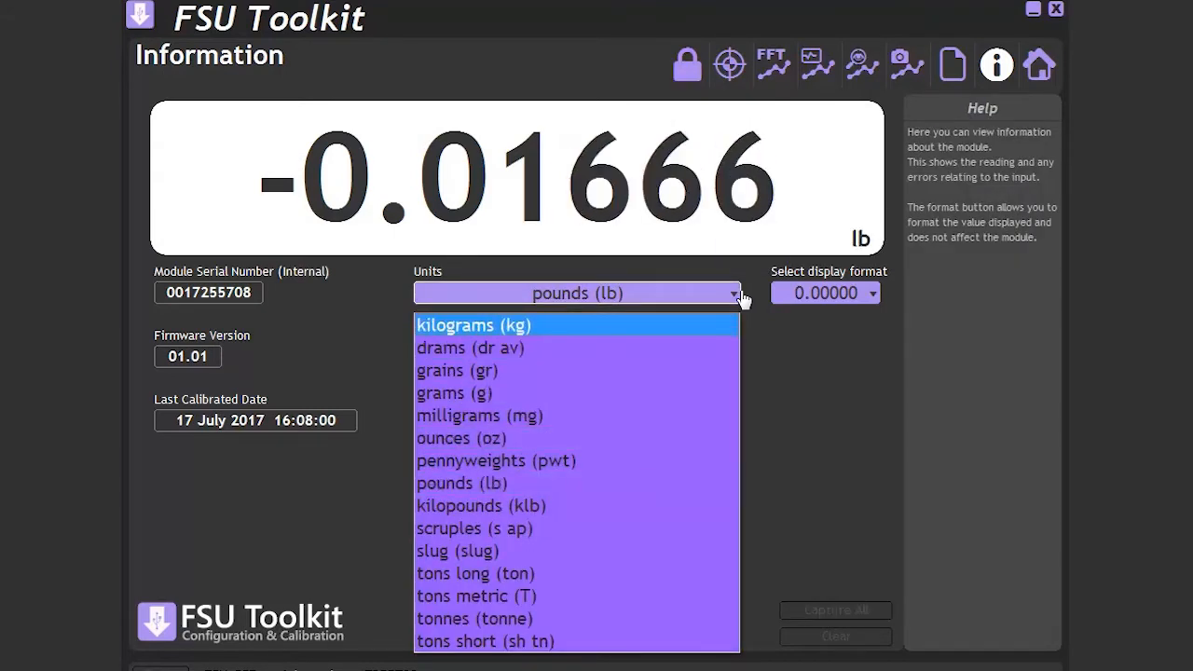
click(461, 482)
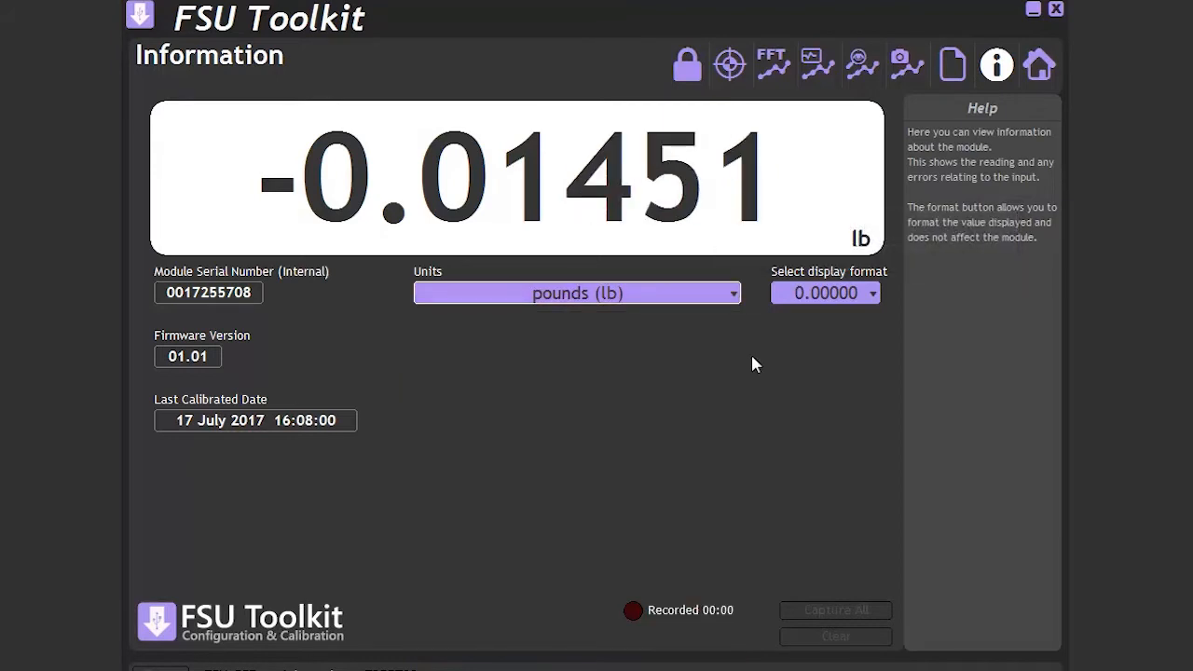
Open the Save & Restore page for the module's configuration file
click(953, 64)
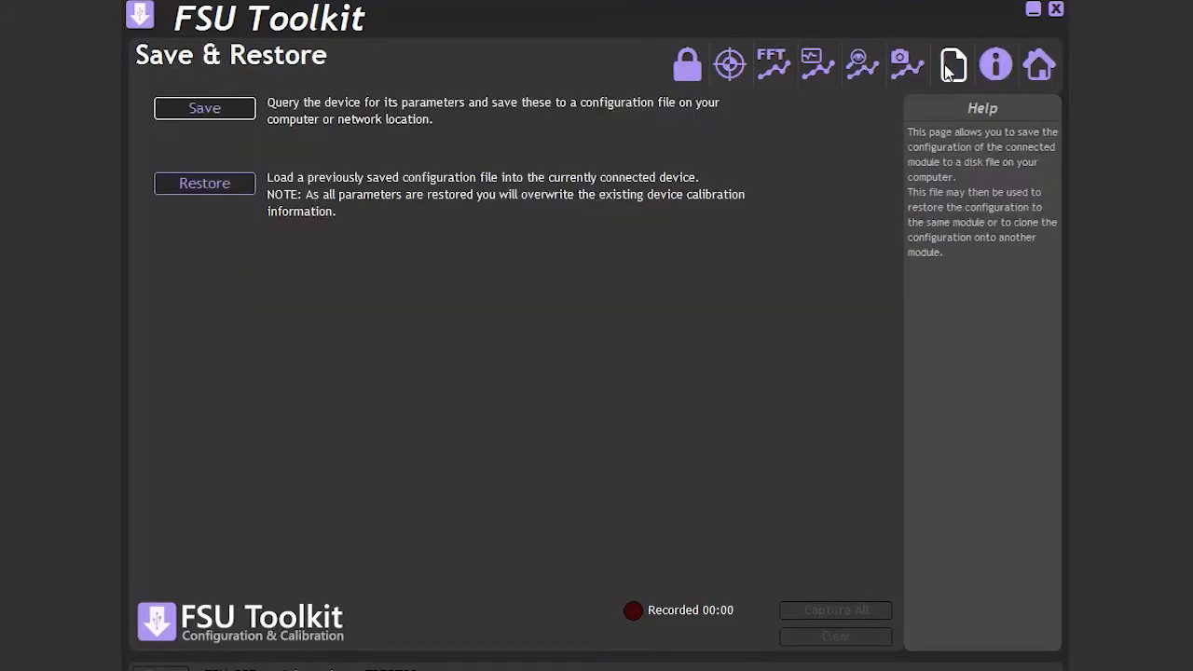
mouse_move(299, 149)
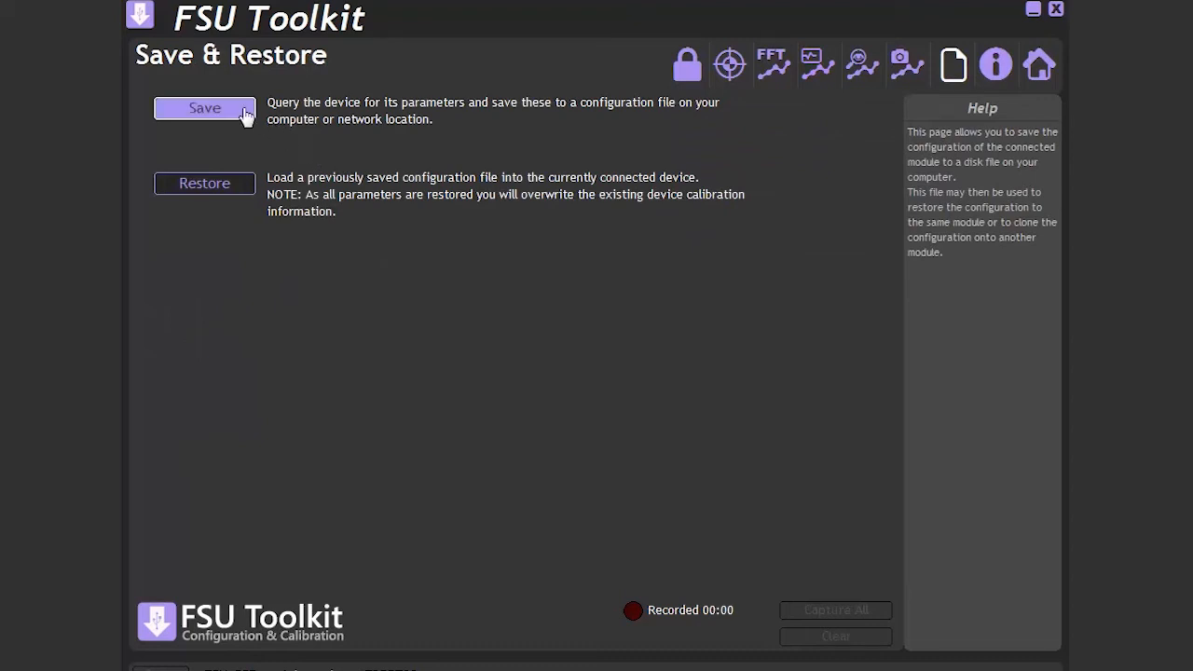
mouse_move(243, 204)
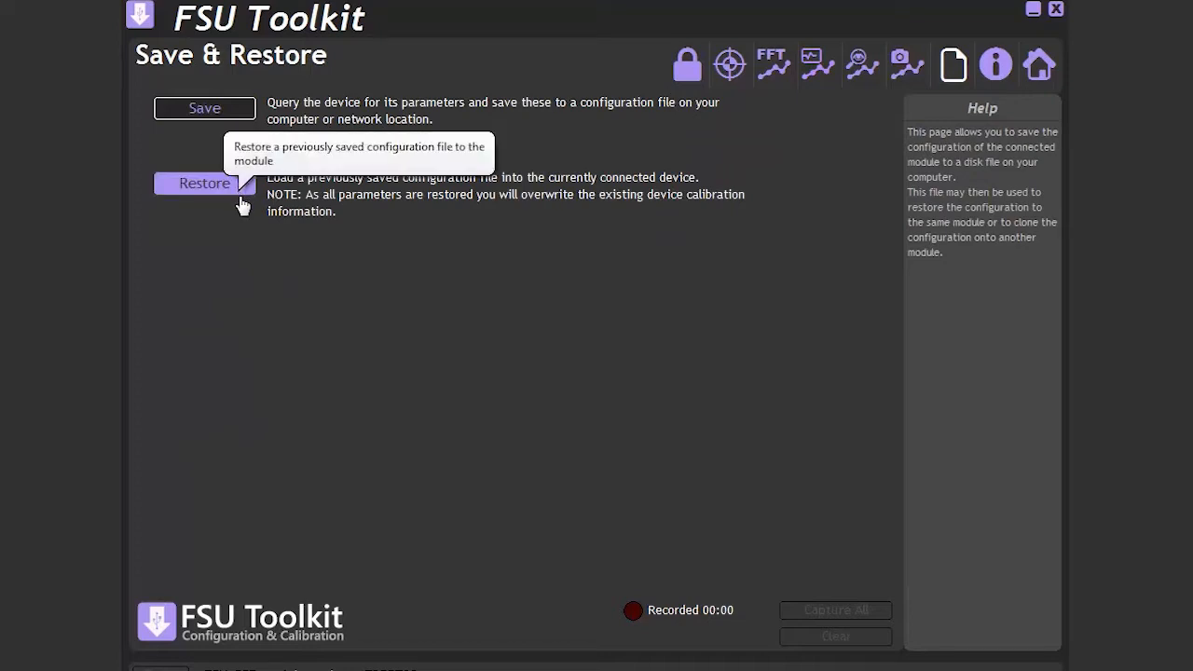
mouse_move(688, 65)
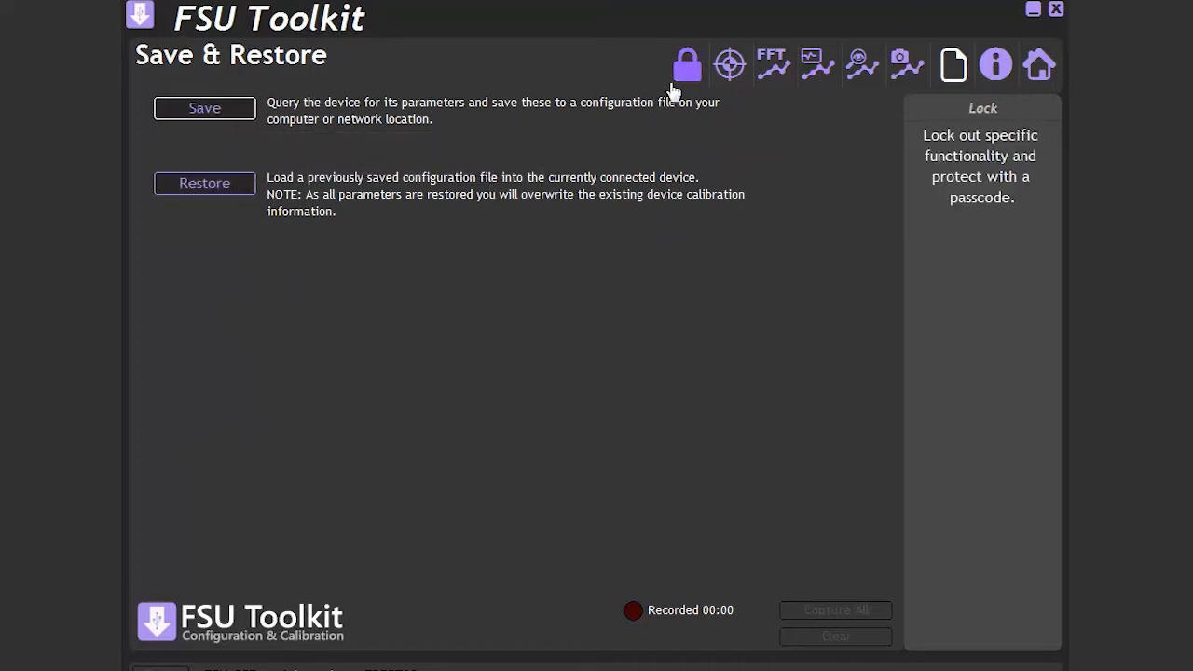
Pass the passcode lock-out page and reach the Calibration page's System Zero tab
click(688, 64)
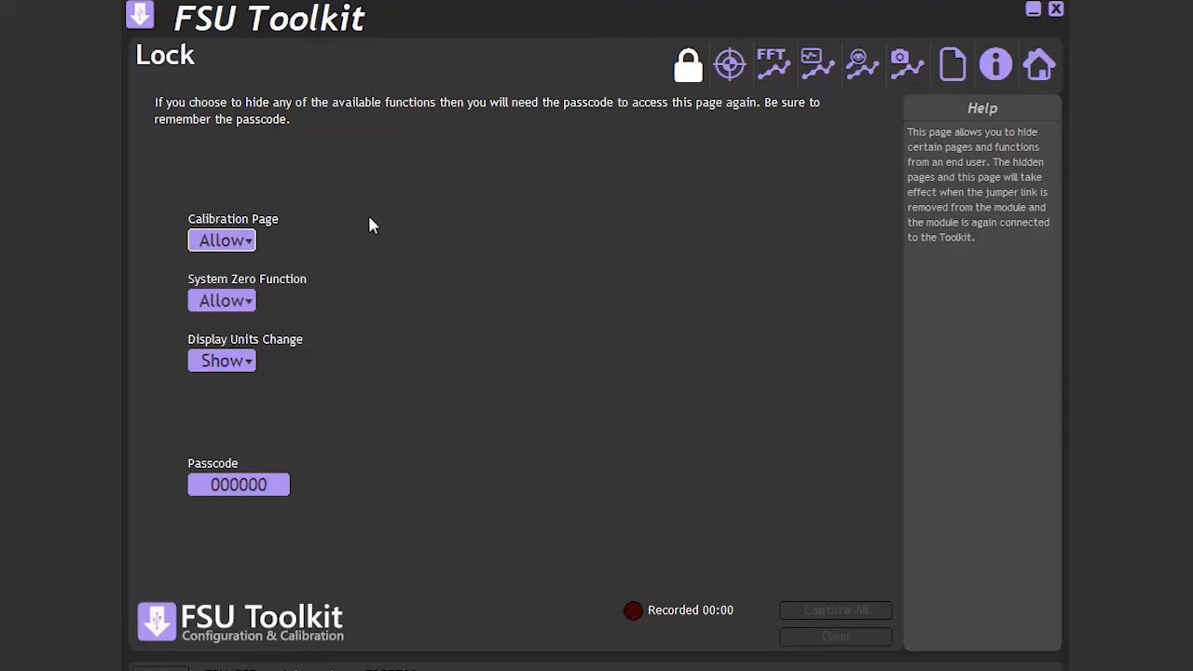
mouse_move(274, 292)
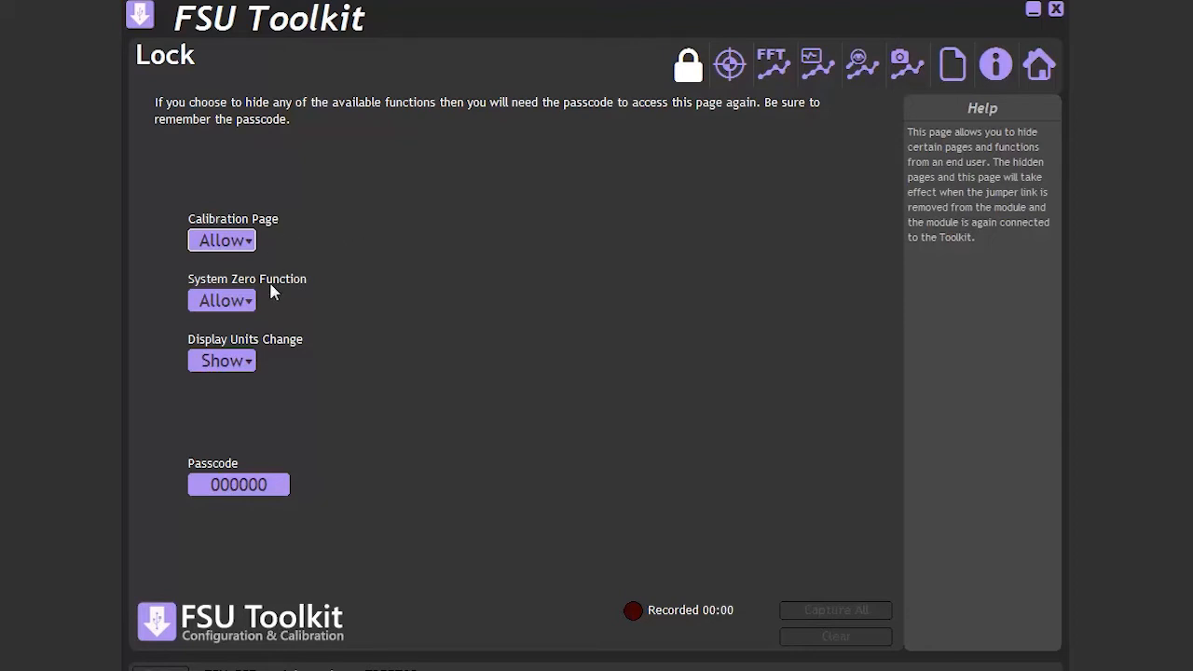
mouse_move(267, 391)
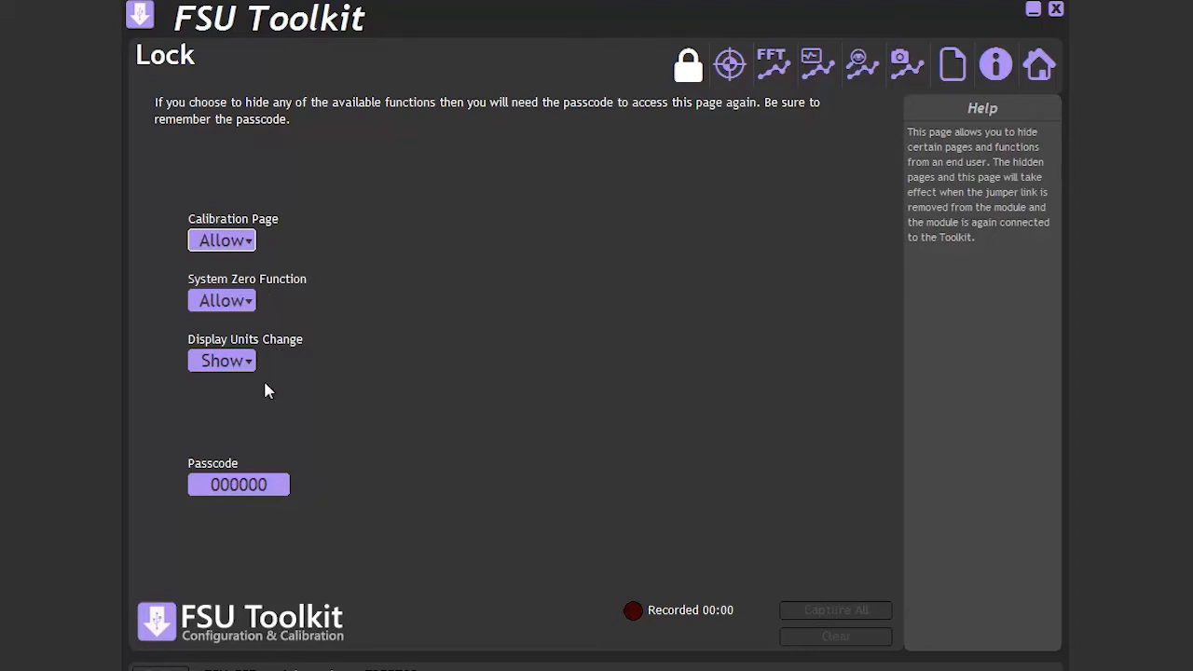
mouse_move(171, 466)
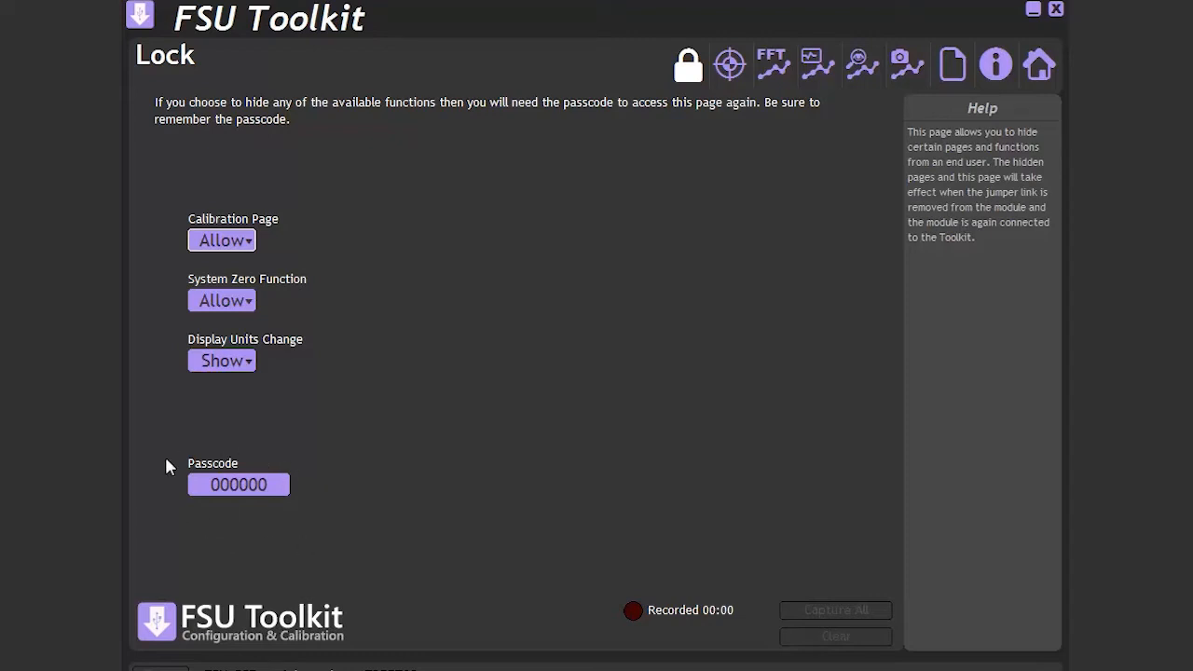
click(729, 64)
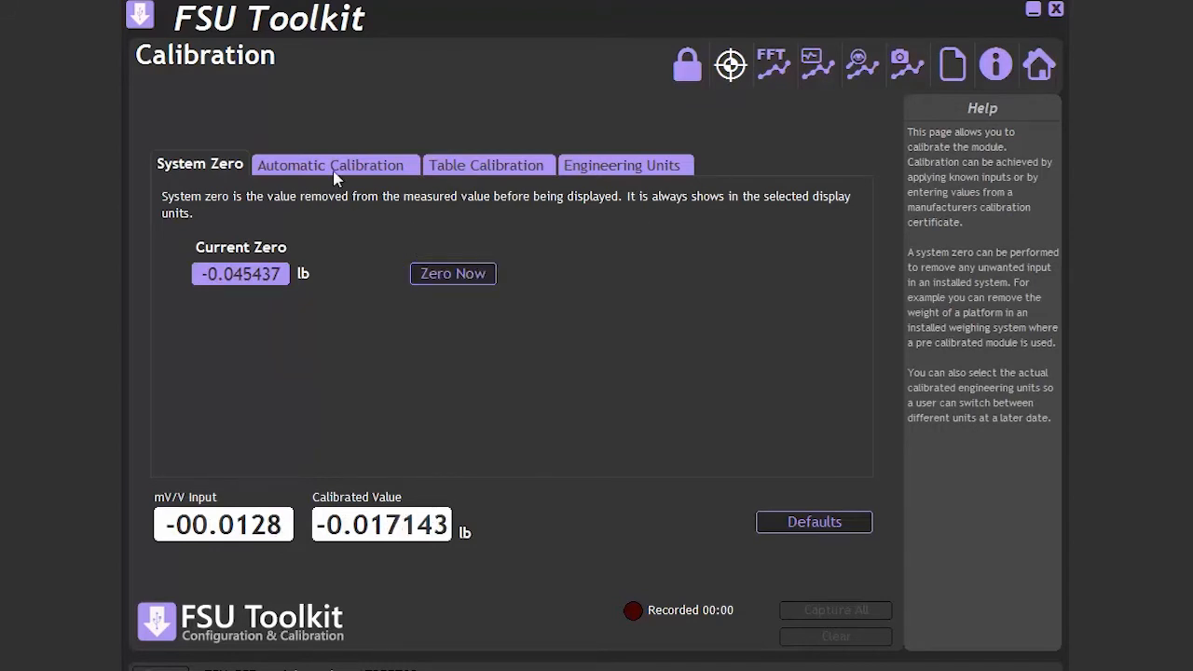
Browse the Automatic Calibration, Table Calibration and Engineering Units tabs, leaving units as pounds (lb)
click(335, 165)
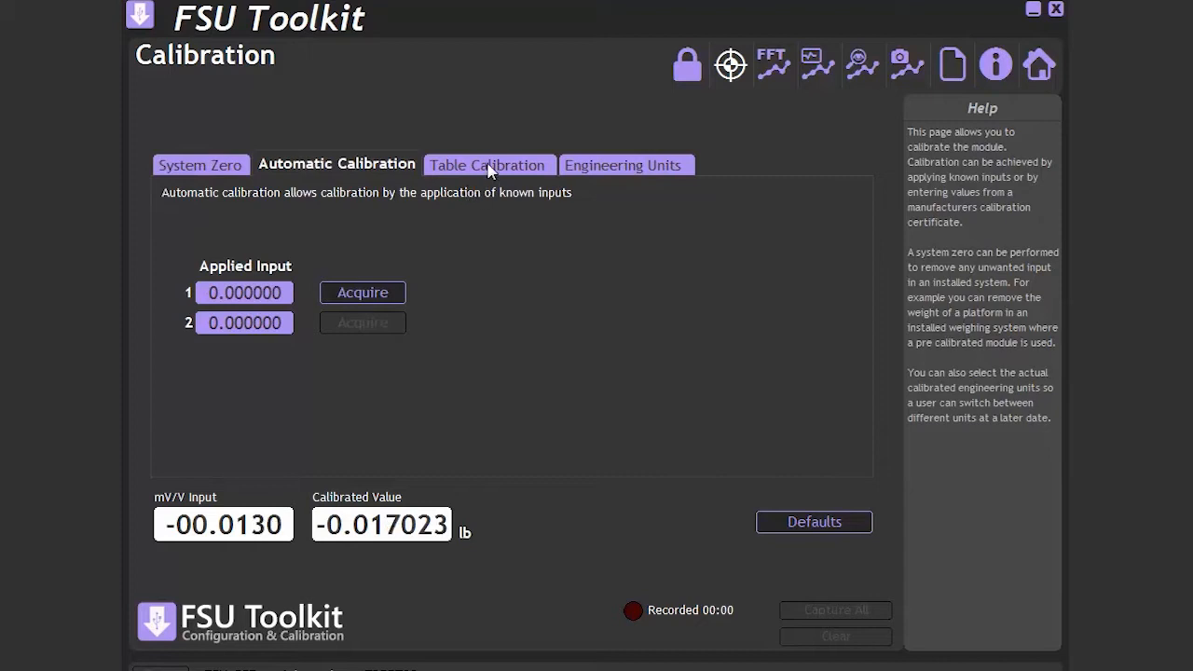
click(487, 165)
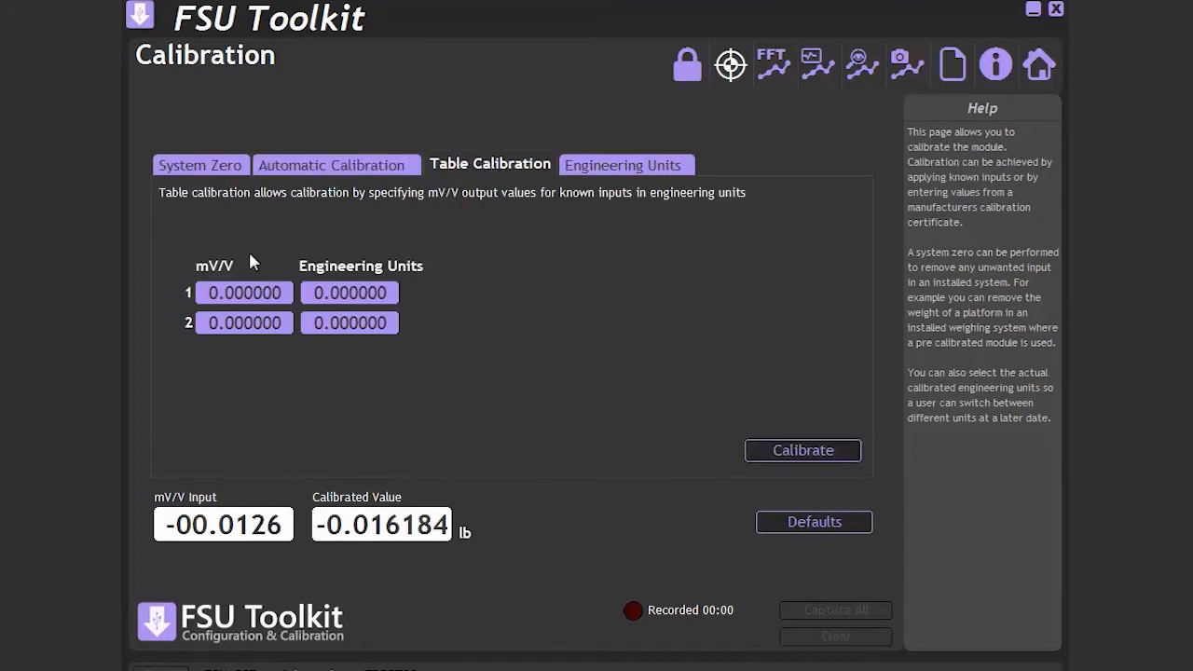
mouse_move(405, 352)
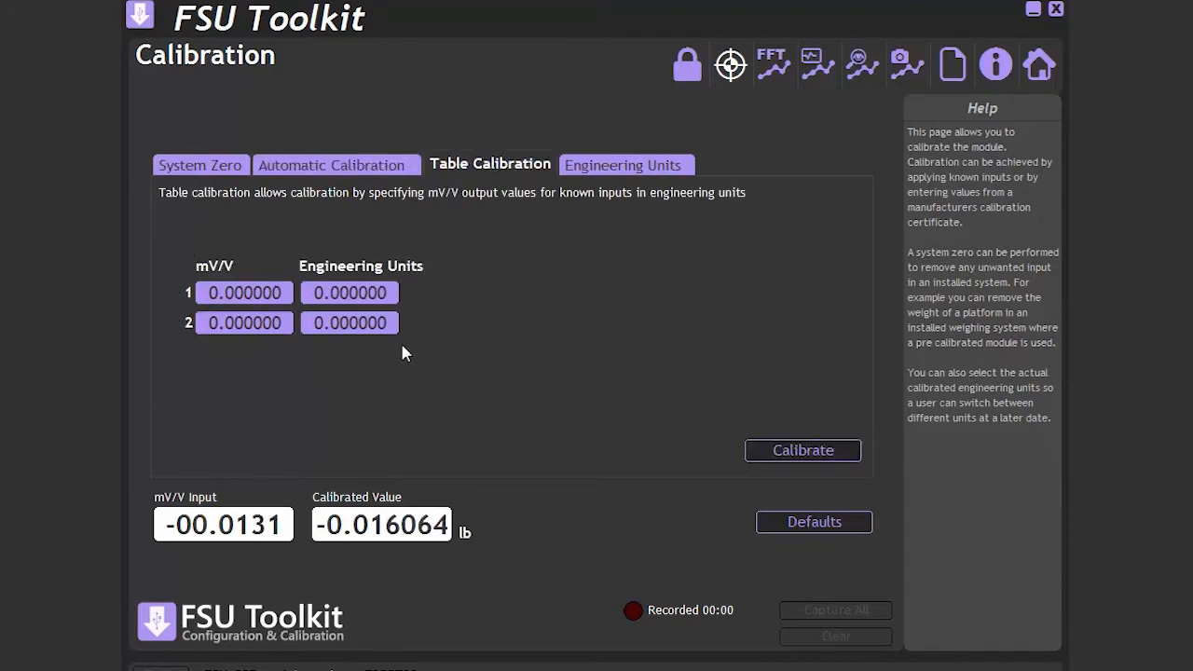
click(627, 164)
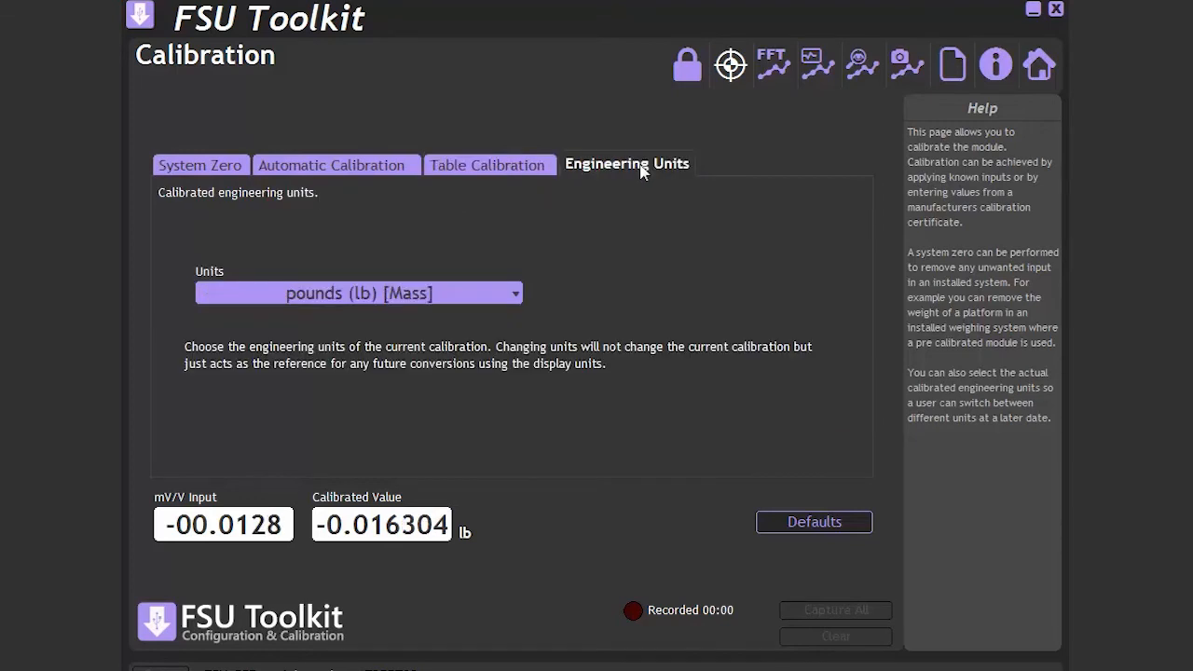
click(359, 293)
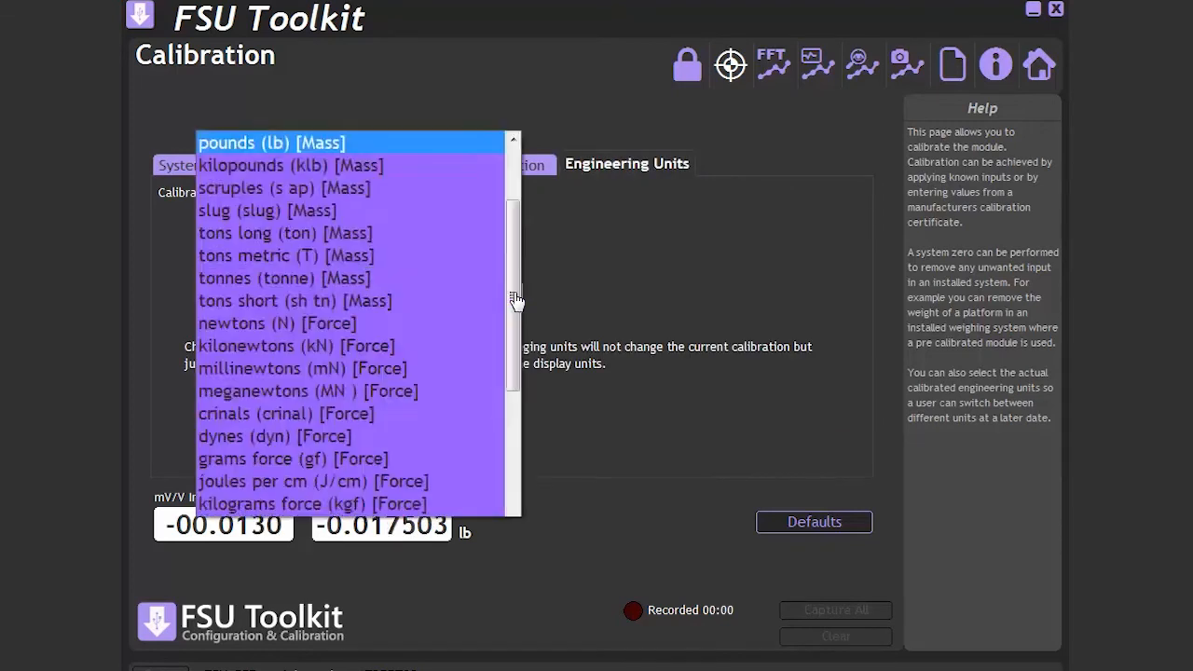
click(271, 143)
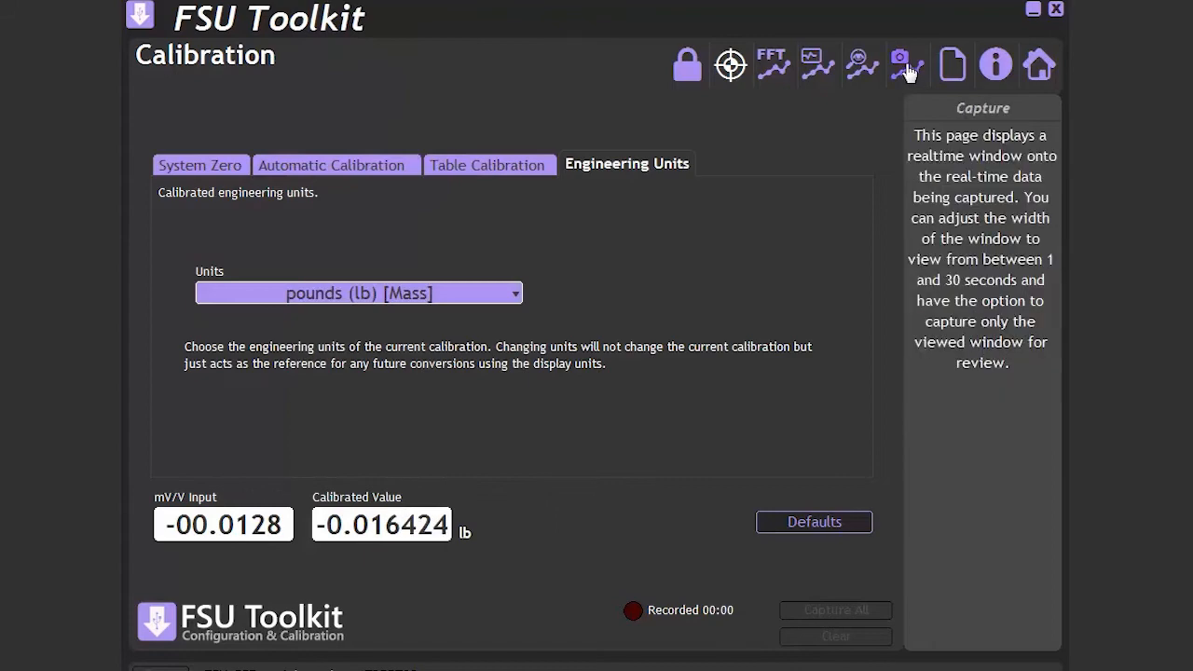
Show the live trend on the Capture page with a 30-second view window
click(906, 65)
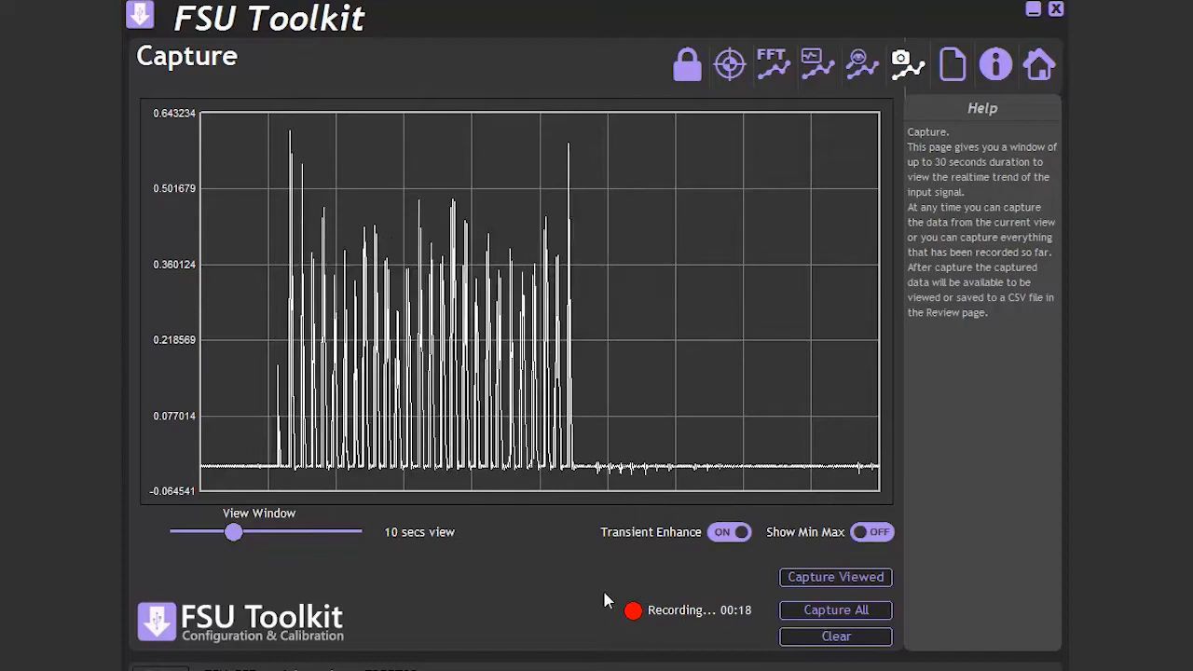
drag(233, 532, 207, 533)
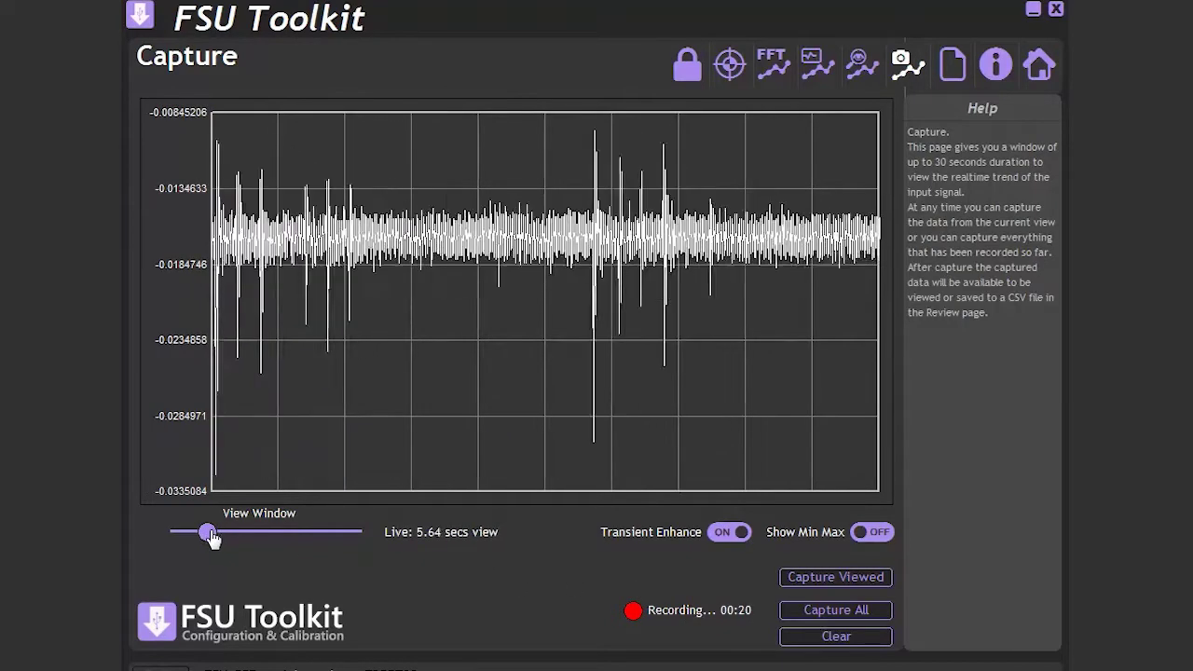
drag(207, 531, 334, 532)
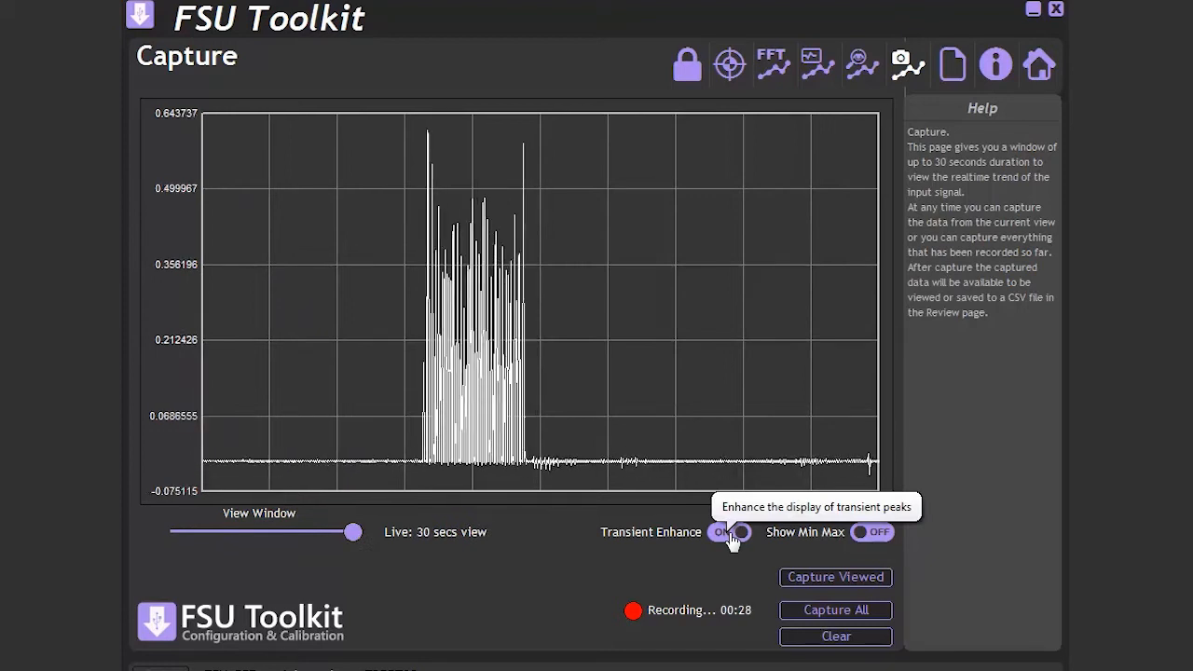
Toggle Transient Enhance off and back on, and bring up the chart's copy-image menu
click(729, 531)
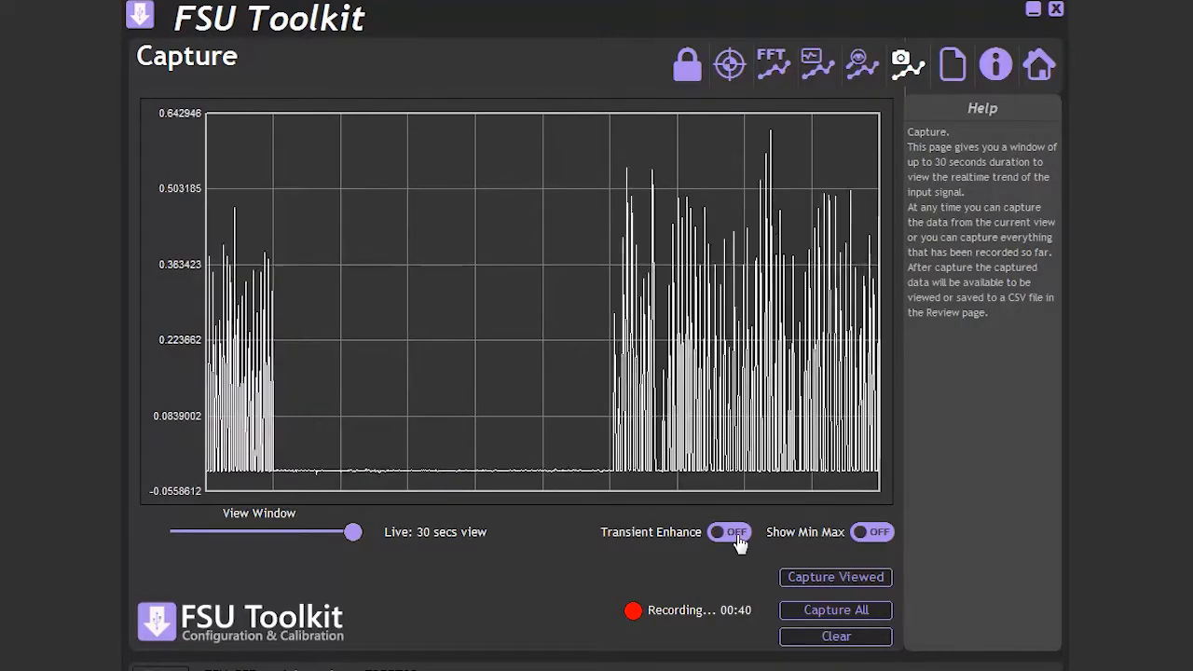
click(729, 532)
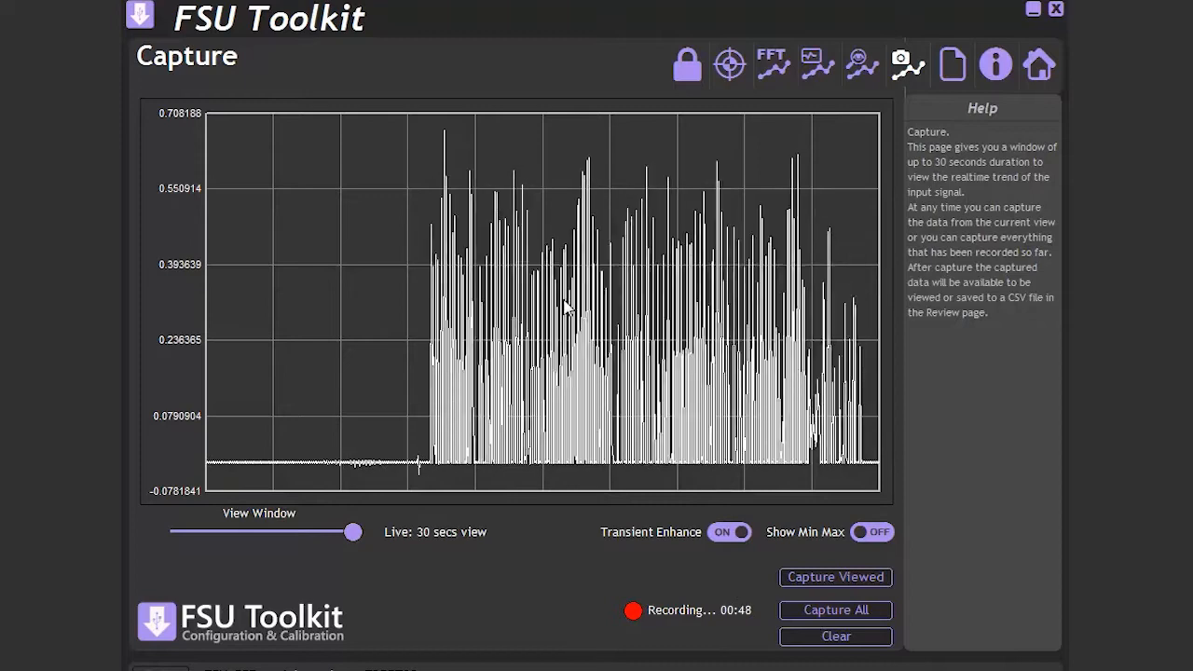
right_click(566, 306)
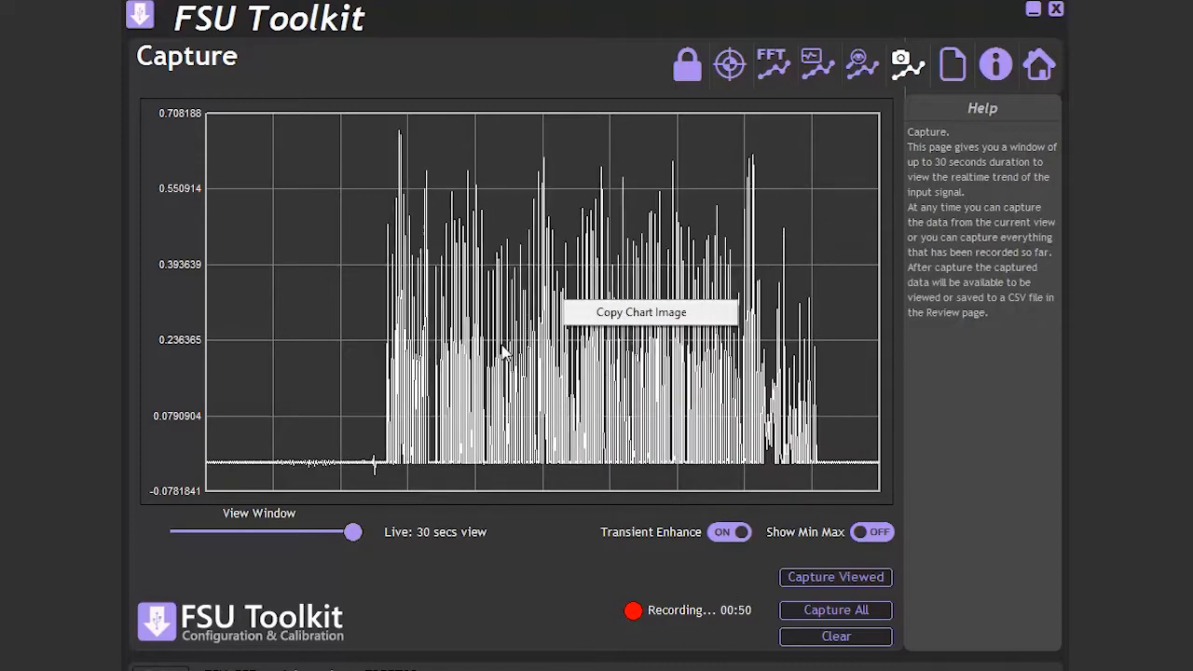
mouse_move(597, 468)
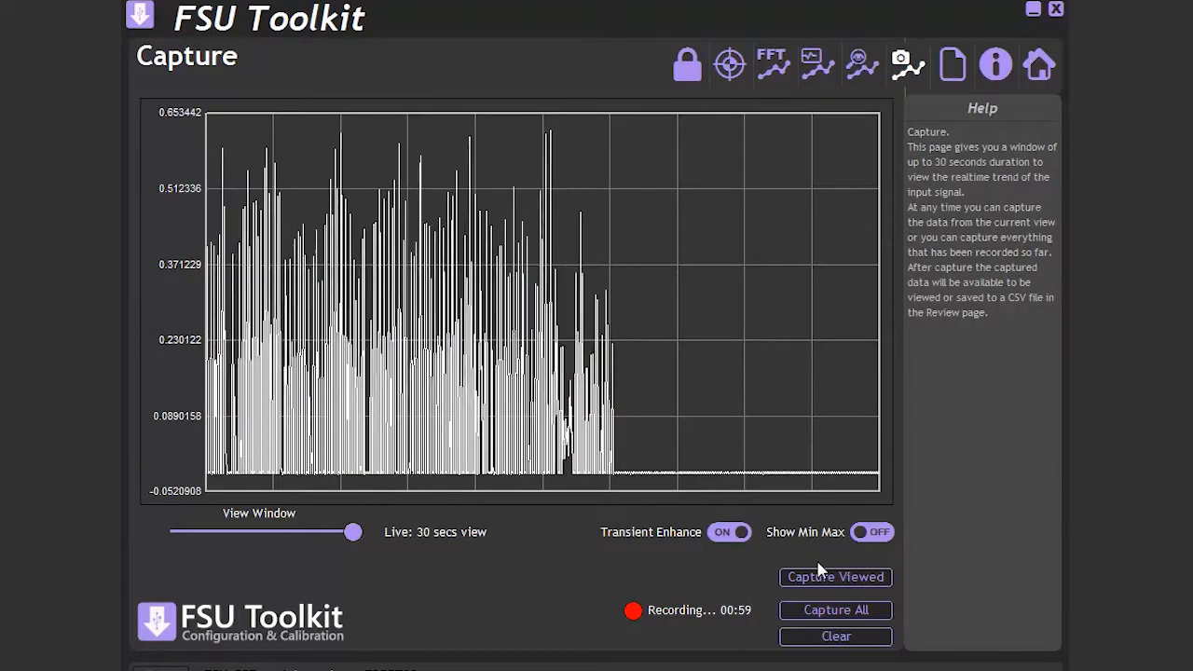
mouse_move(836, 577)
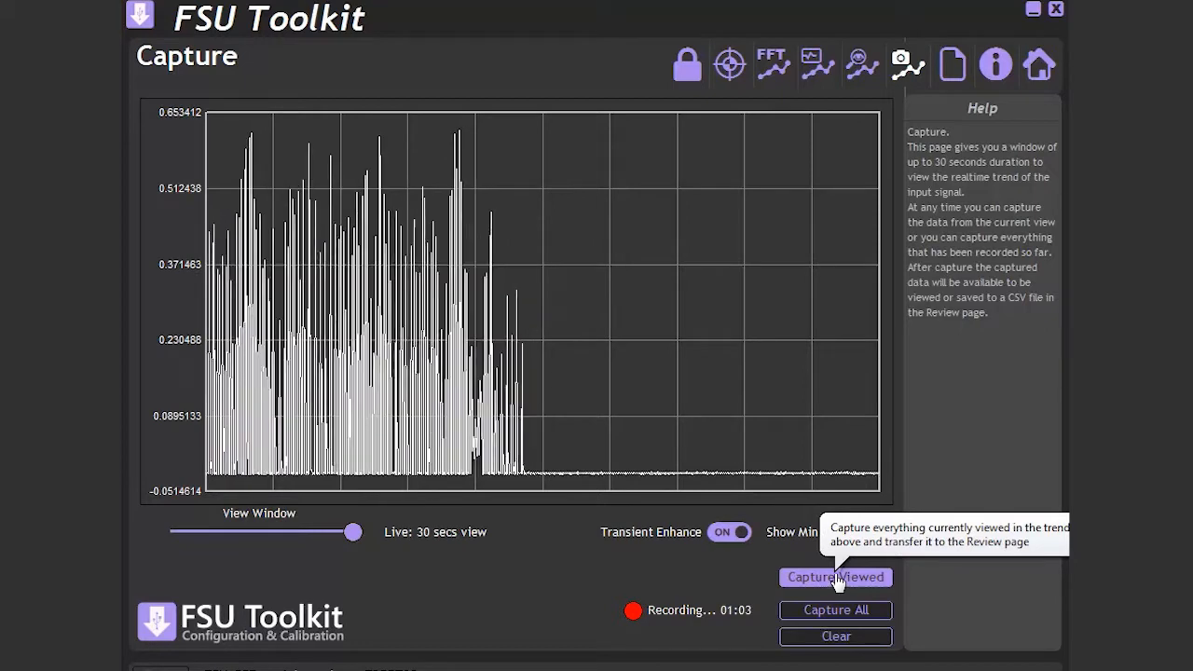
mouse_move(824, 615)
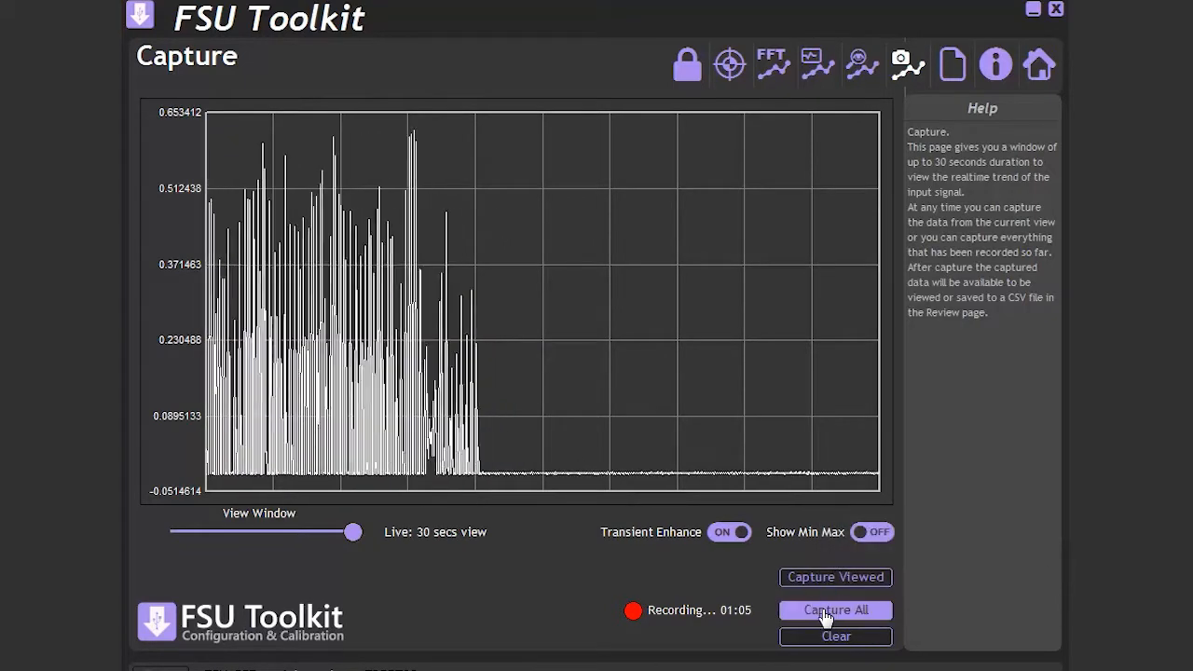
mouse_move(825, 615)
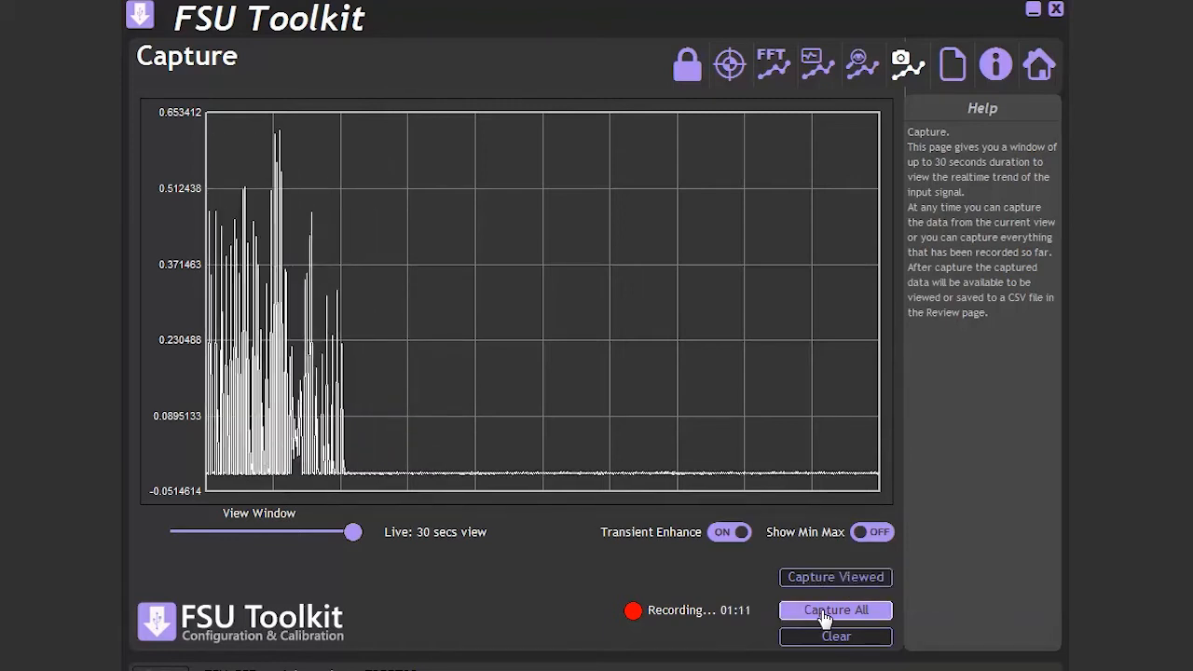
Transfer all recorded data to the Review page with Capture All
click(834, 610)
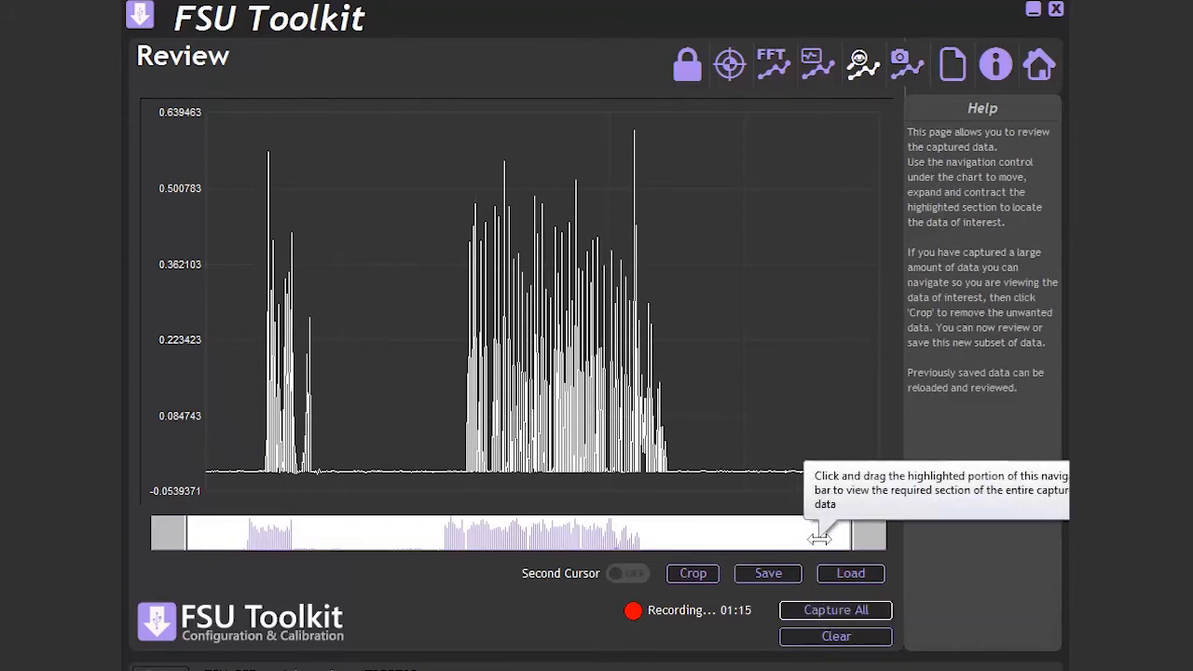
mouse_move(625, 604)
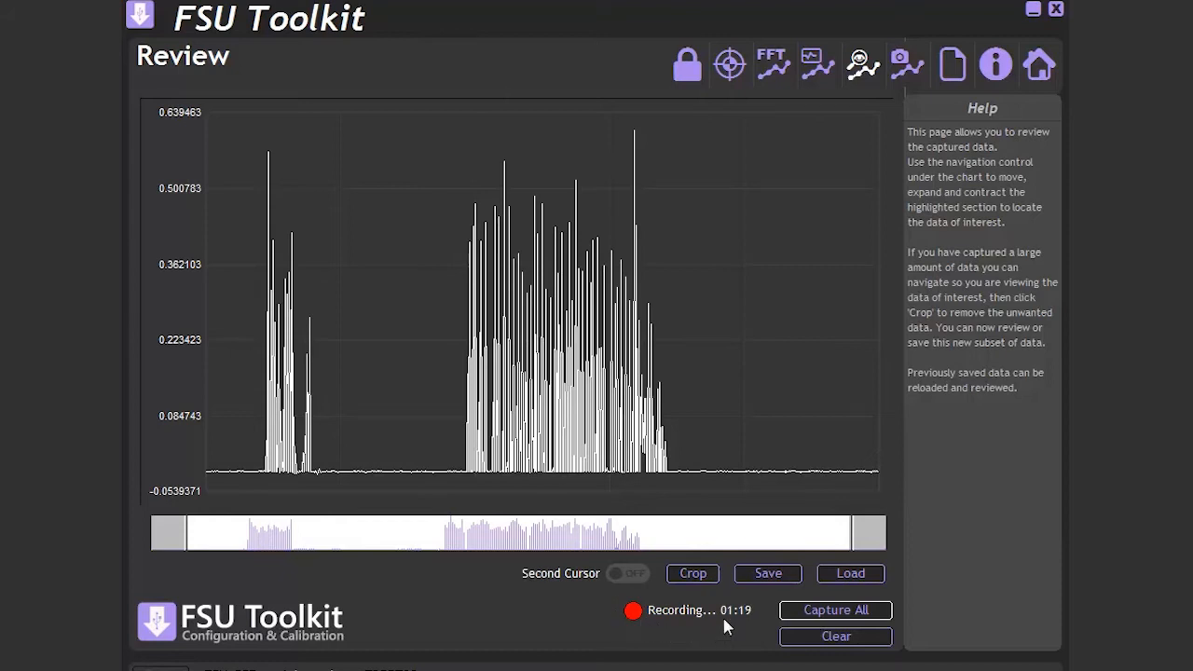
mouse_move(656, 607)
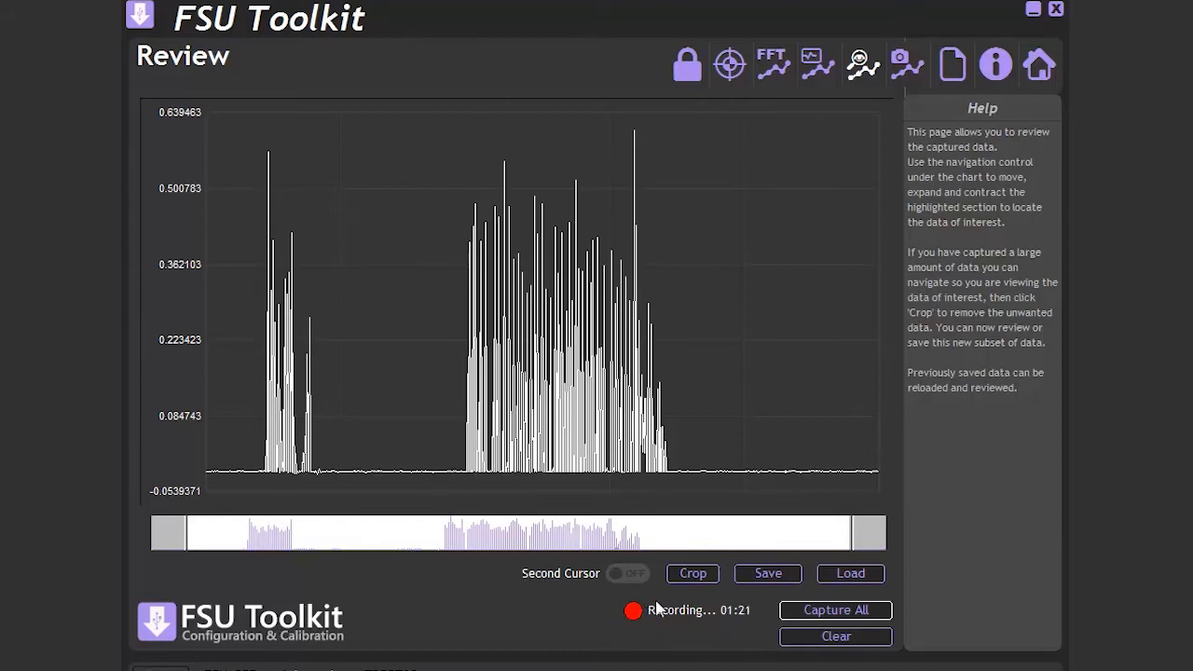
mouse_move(205, 531)
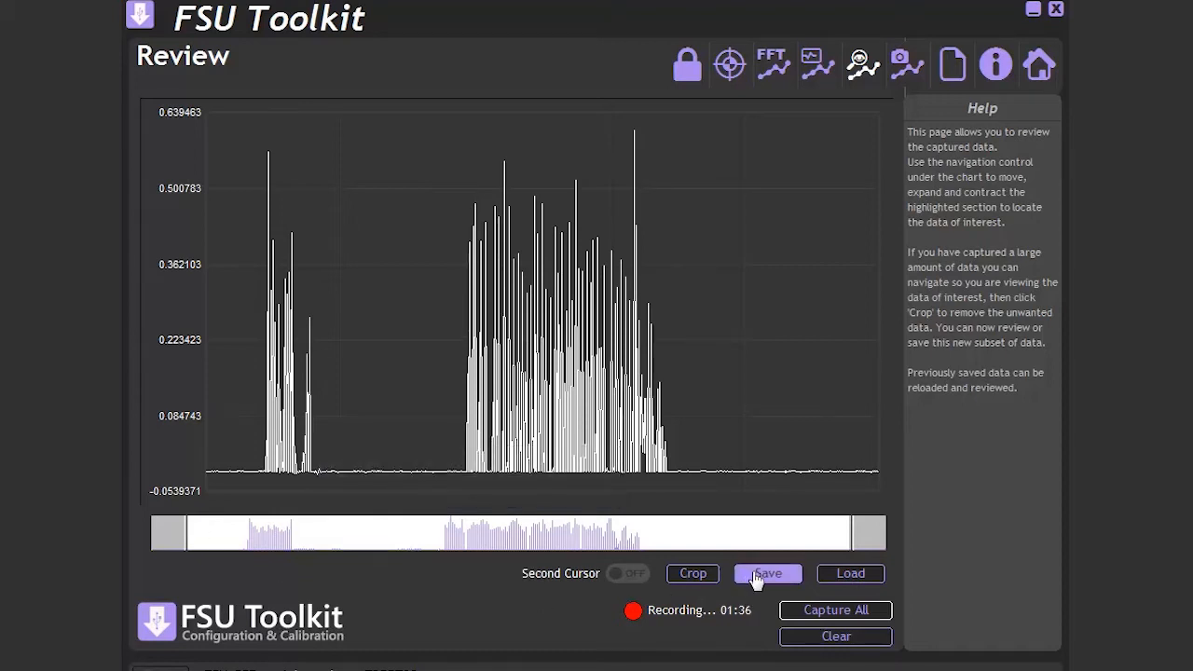
Save the captured data as a CSV log file named 'fsu 1'
click(768, 574)
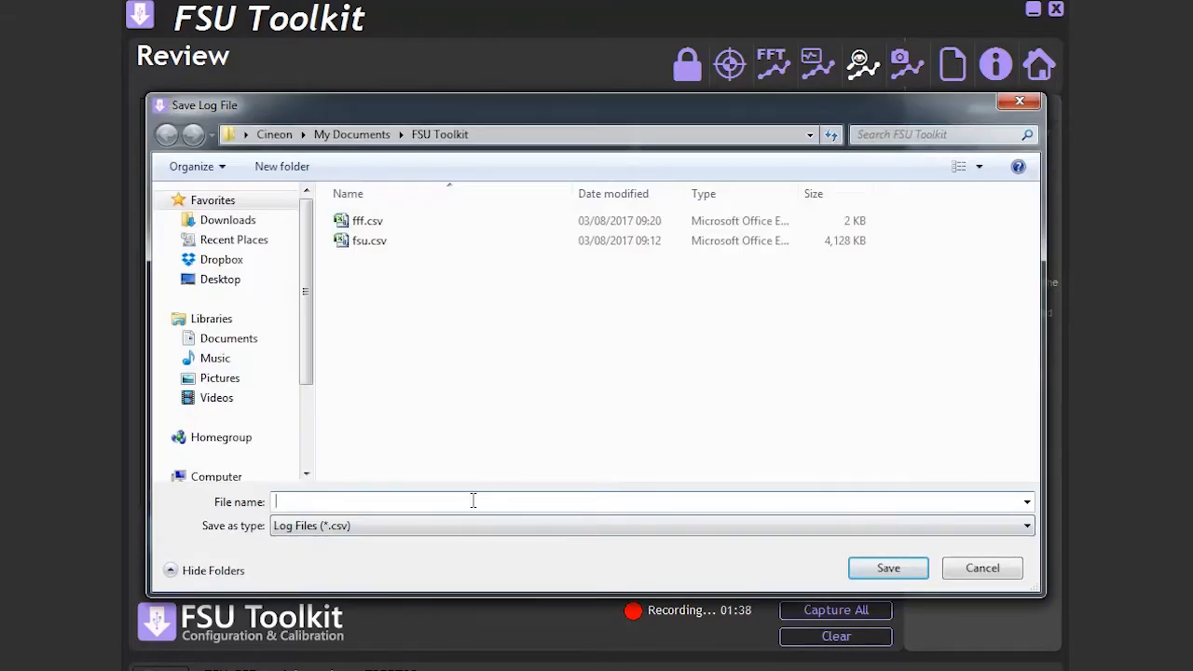
text(fsu 1)
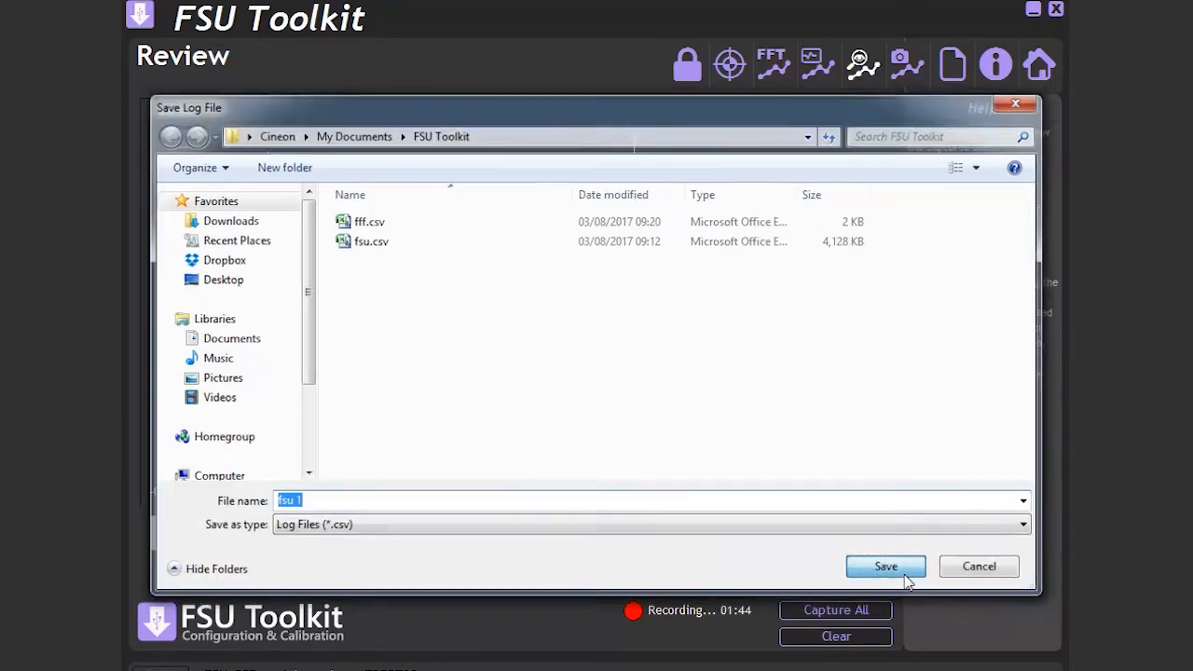
click(885, 566)
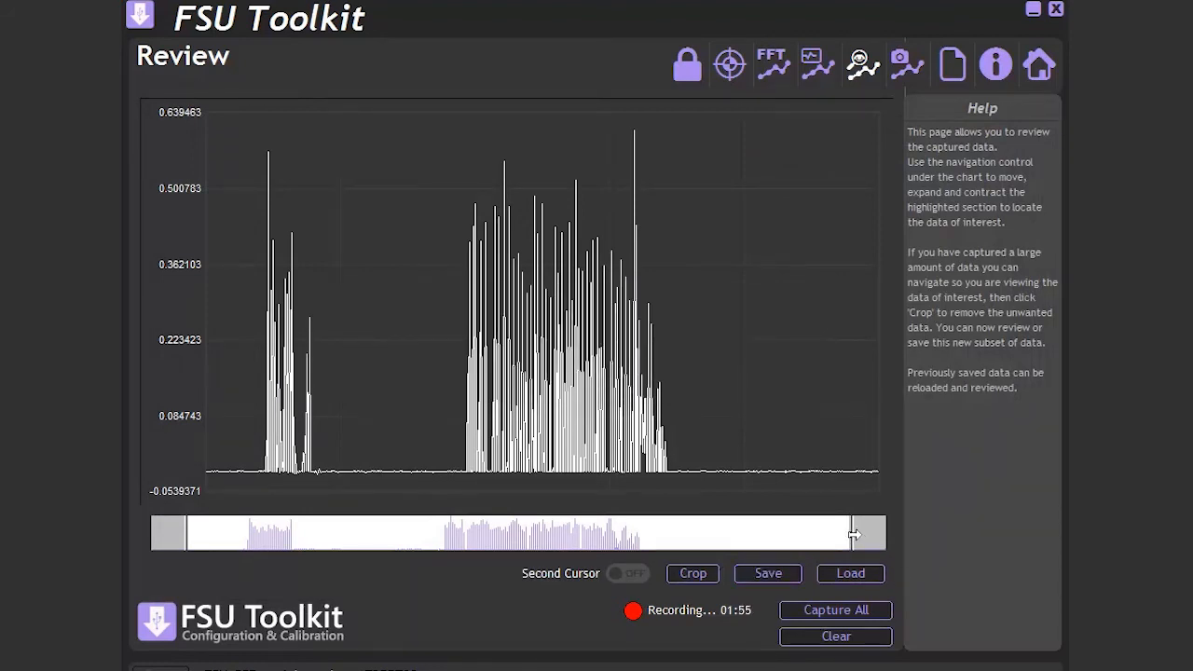
Narrow the navigator range to a short stretch of peaks within the second burst
drag(853, 534, 639, 534)
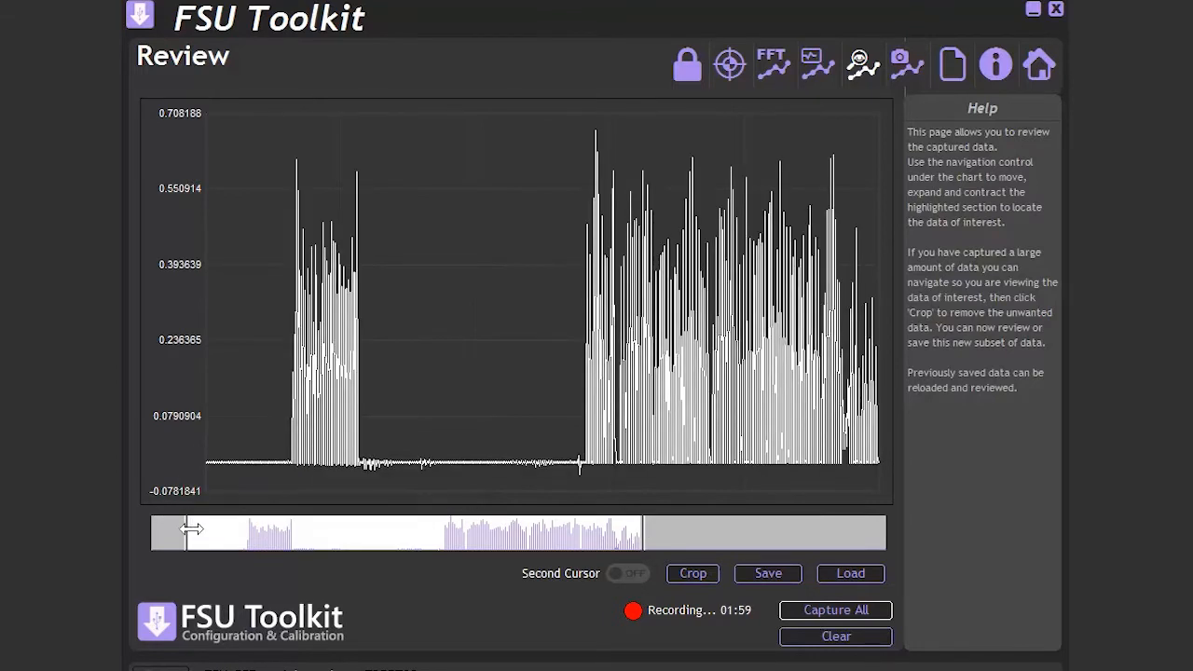
drag(192, 532, 371, 543)
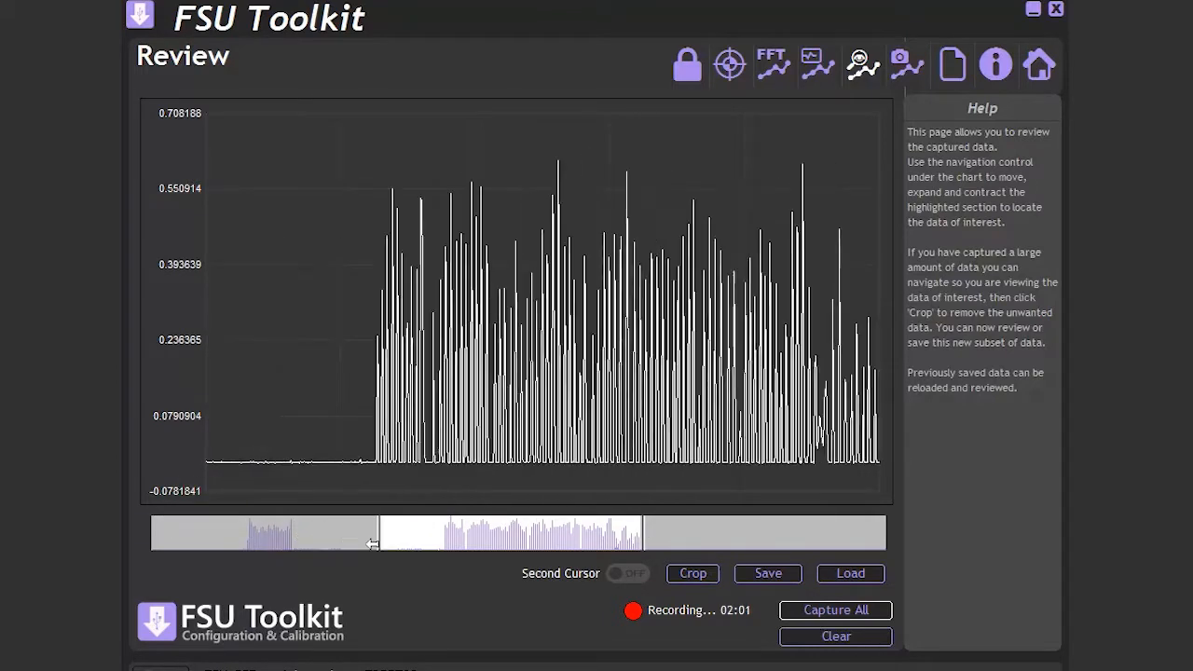
drag(373, 544, 634, 533)
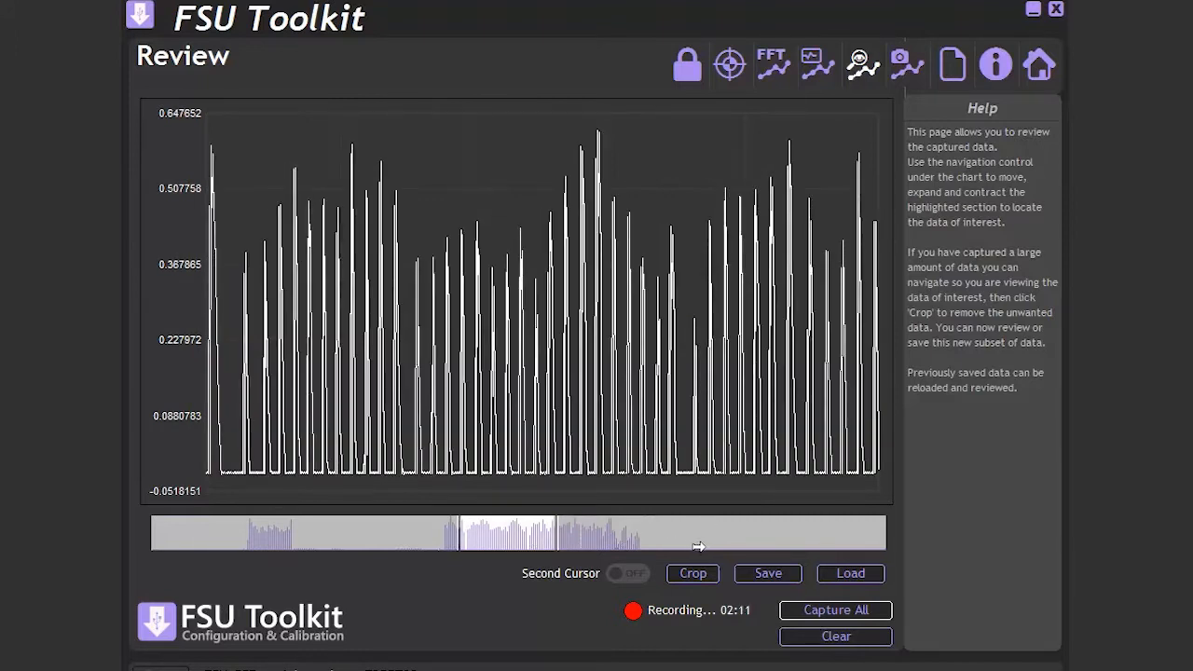
mouse_move(693, 574)
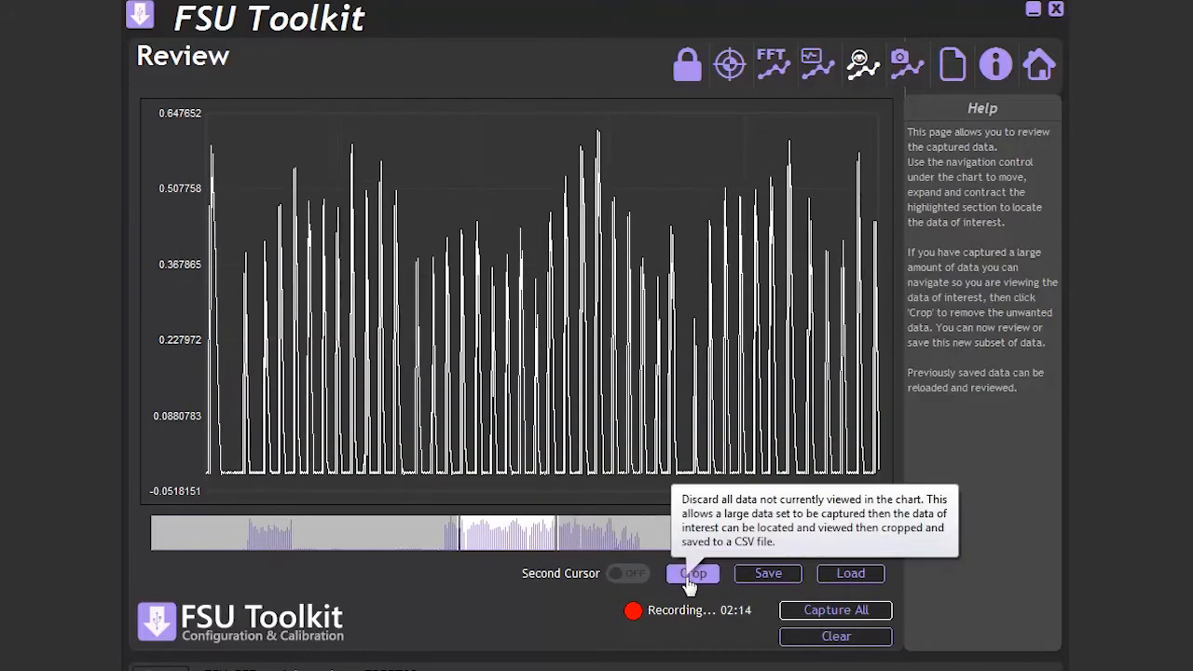
Crop to the viewed peaks and place a second cursor on an earlier peak
click(693, 573)
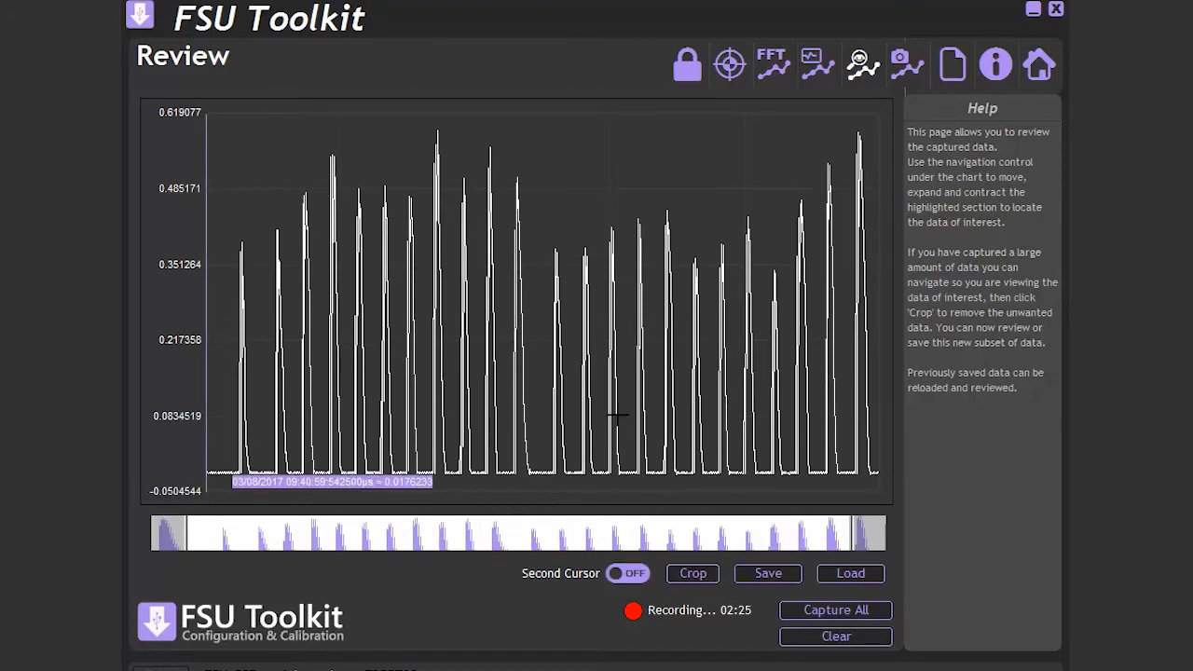
mouse_move(575, 399)
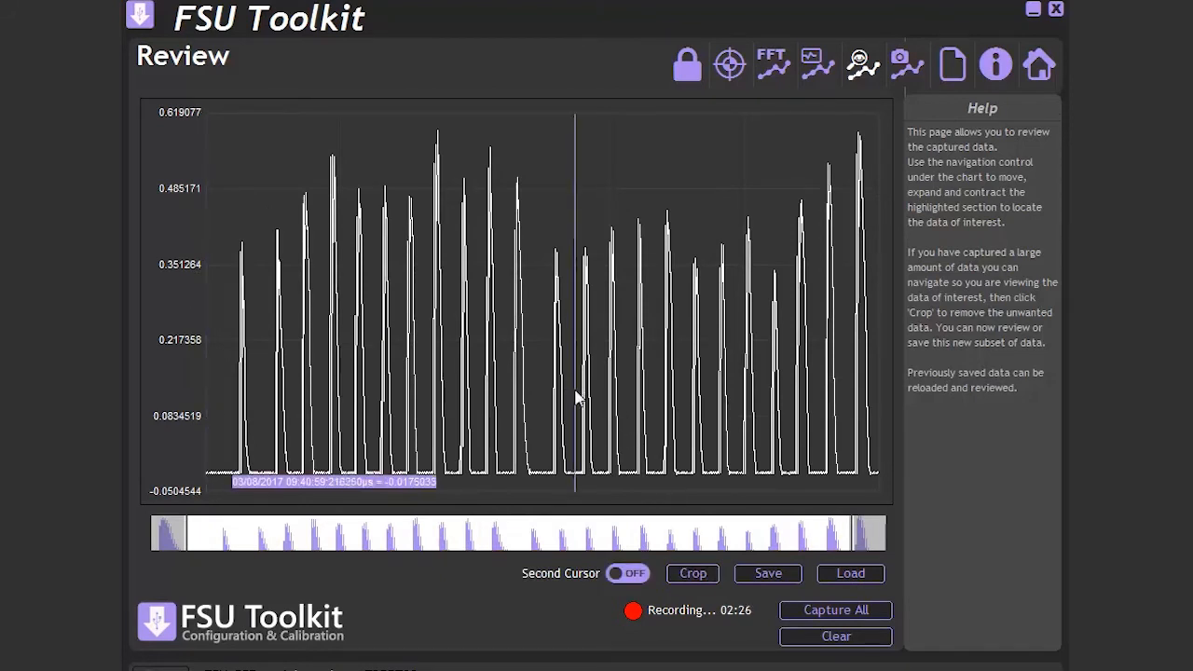
mouse_move(576, 440)
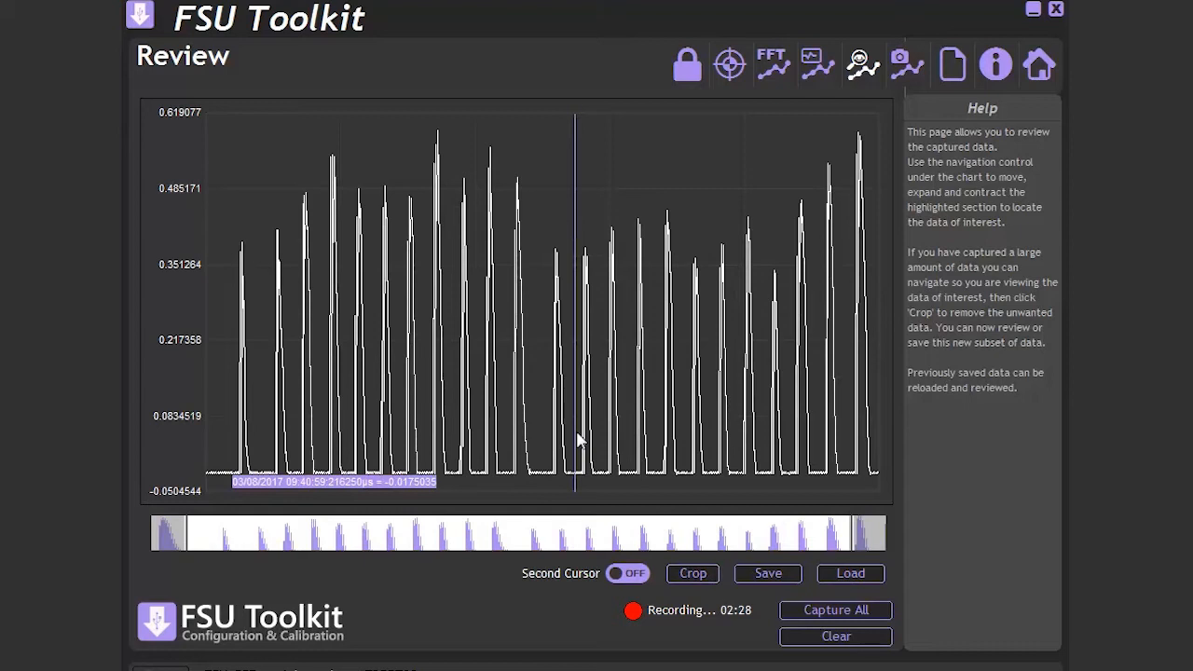
click(626, 573)
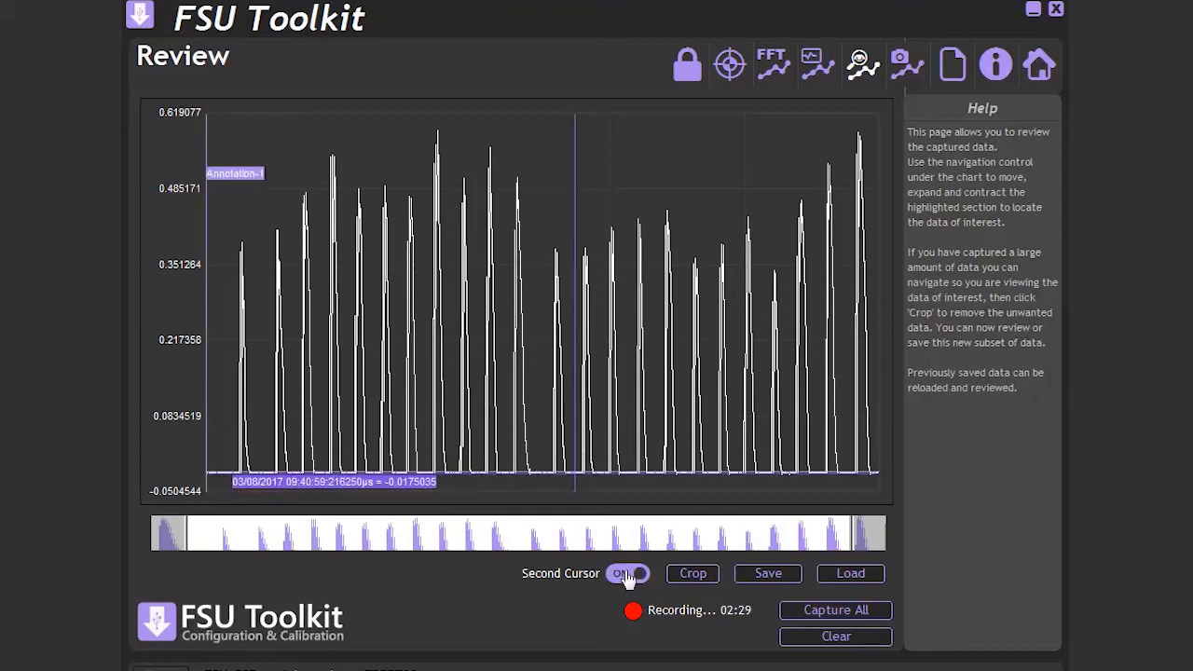
click(627, 573)
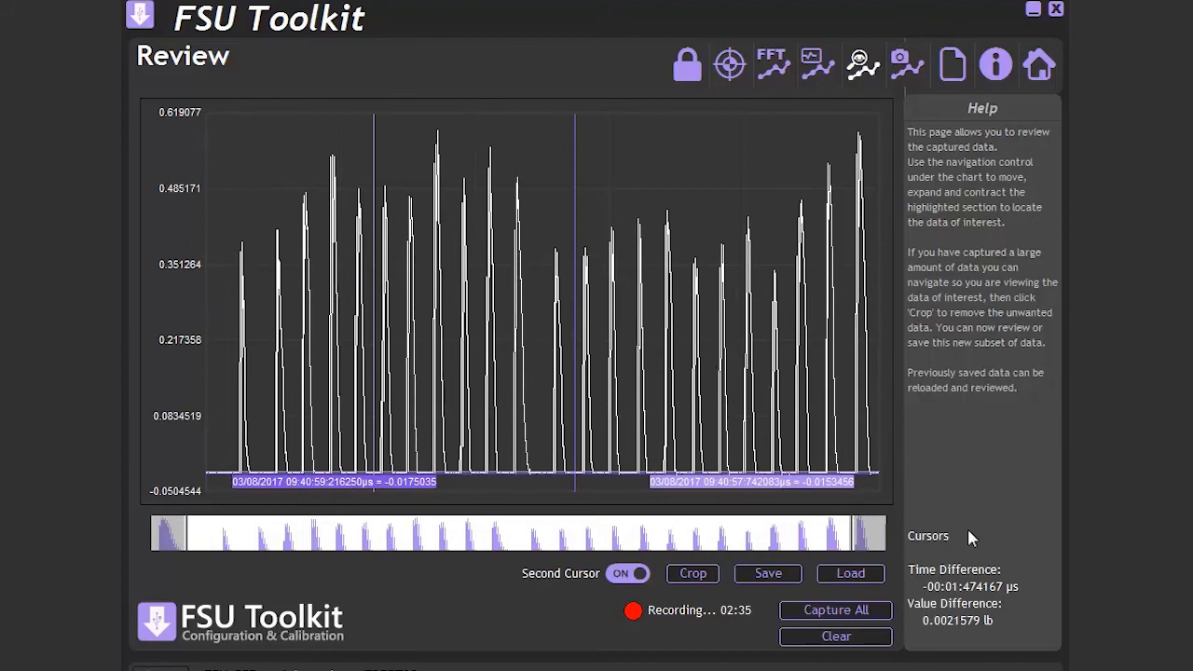
mouse_move(944, 591)
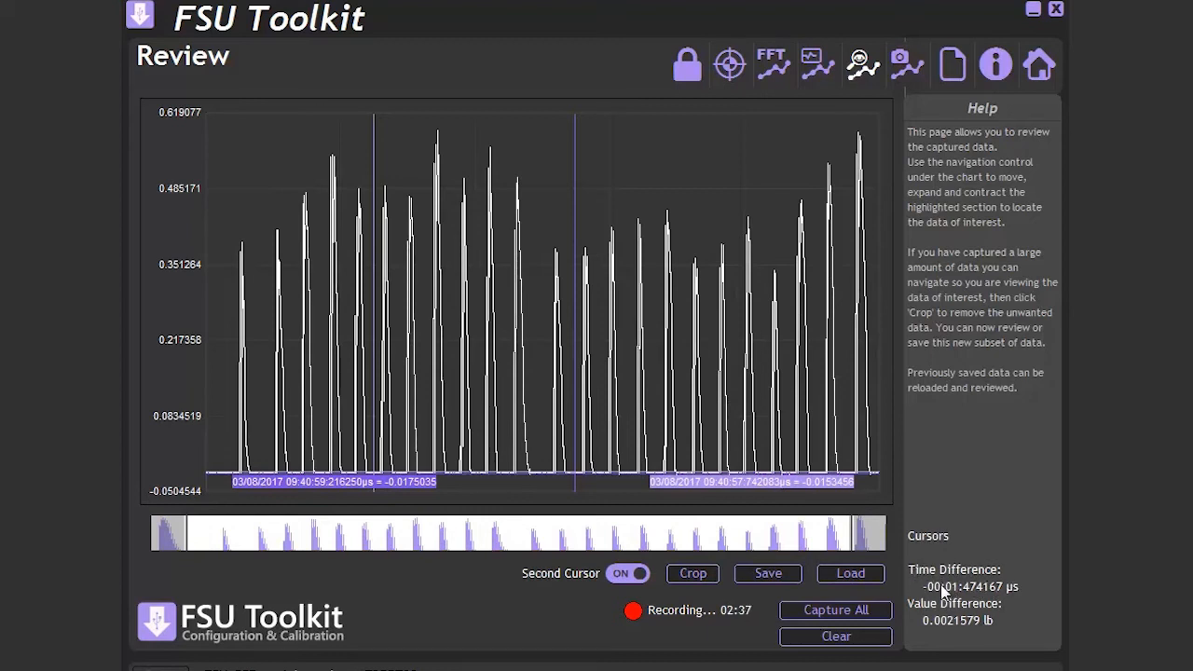
mouse_move(1014, 595)
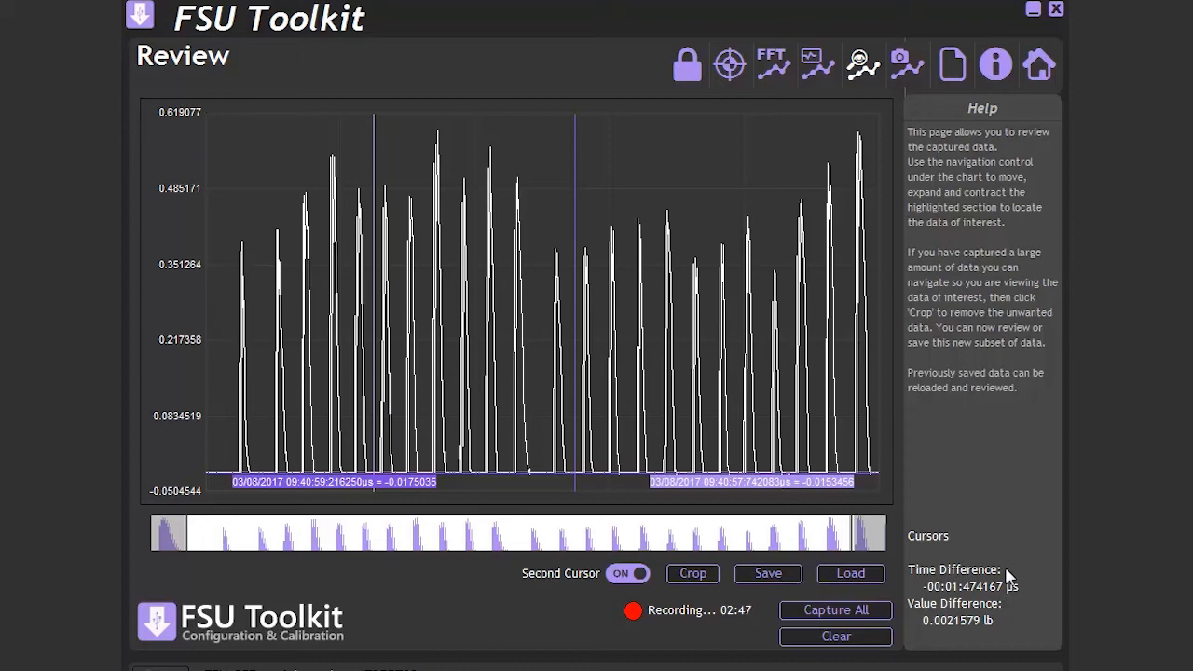
click(816, 64)
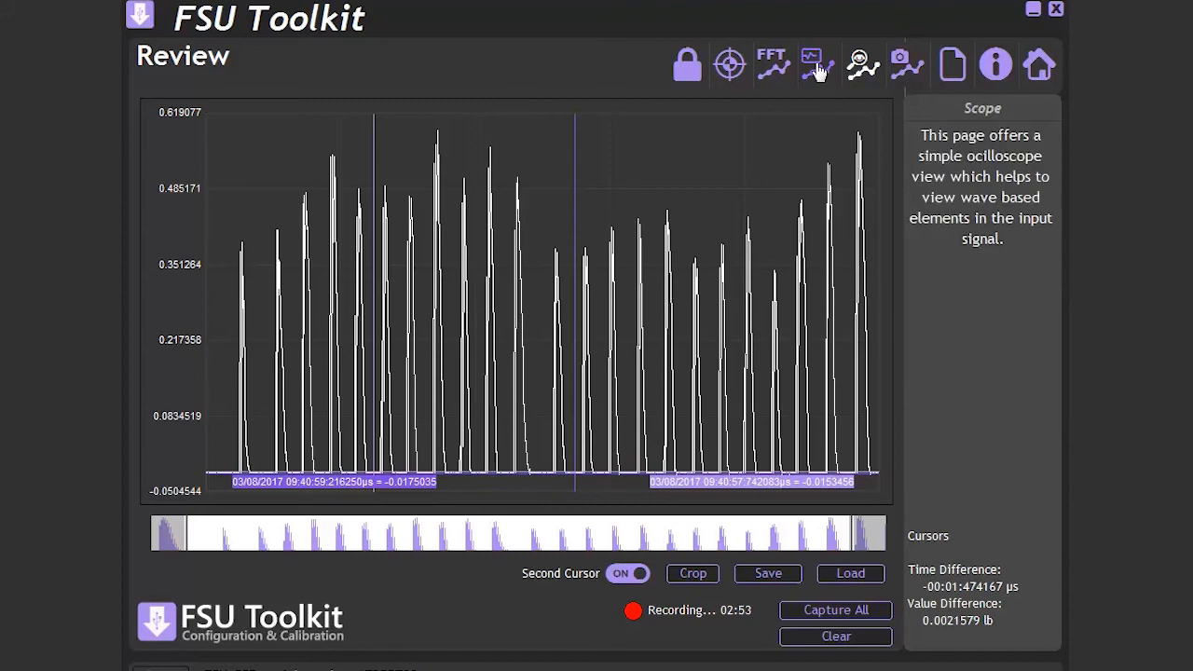
Auto-locate the 76Hz vibration in Scope view, then switch to the FFT spectrum
click(816, 63)
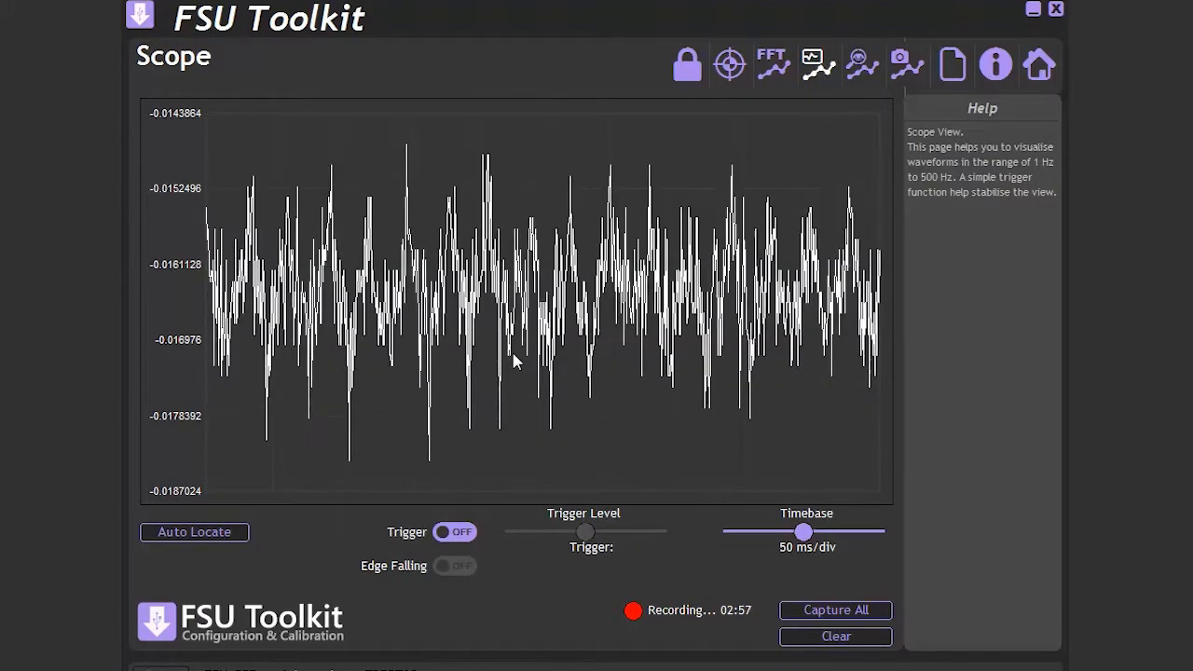
mouse_move(346, 430)
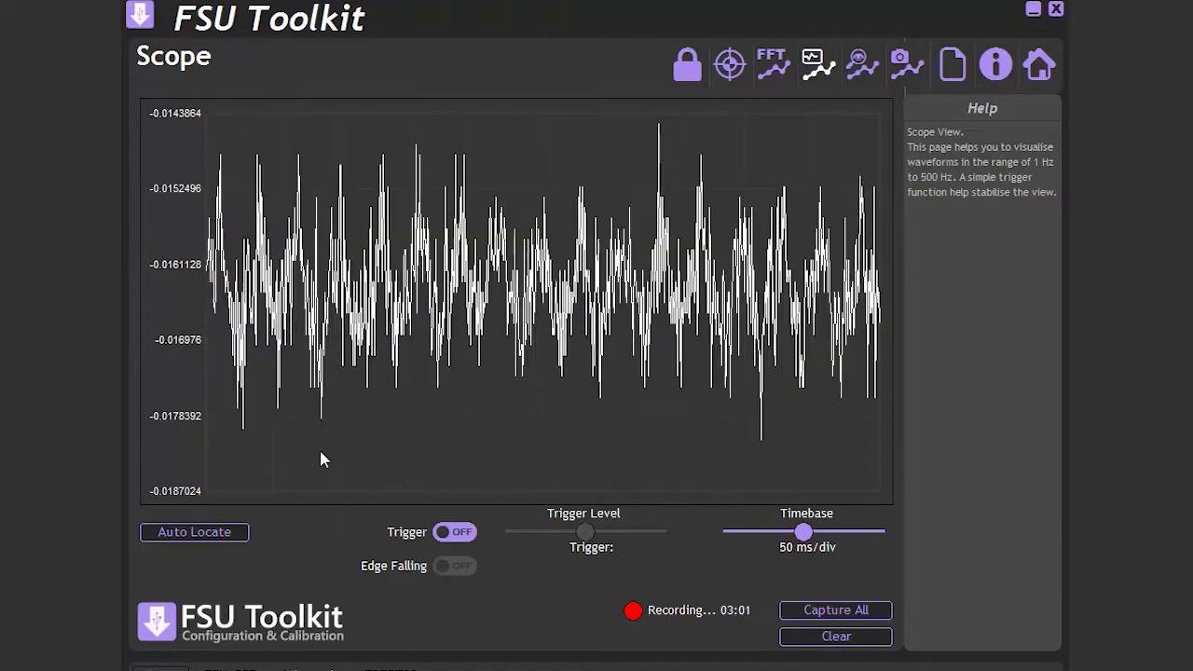
mouse_move(302, 546)
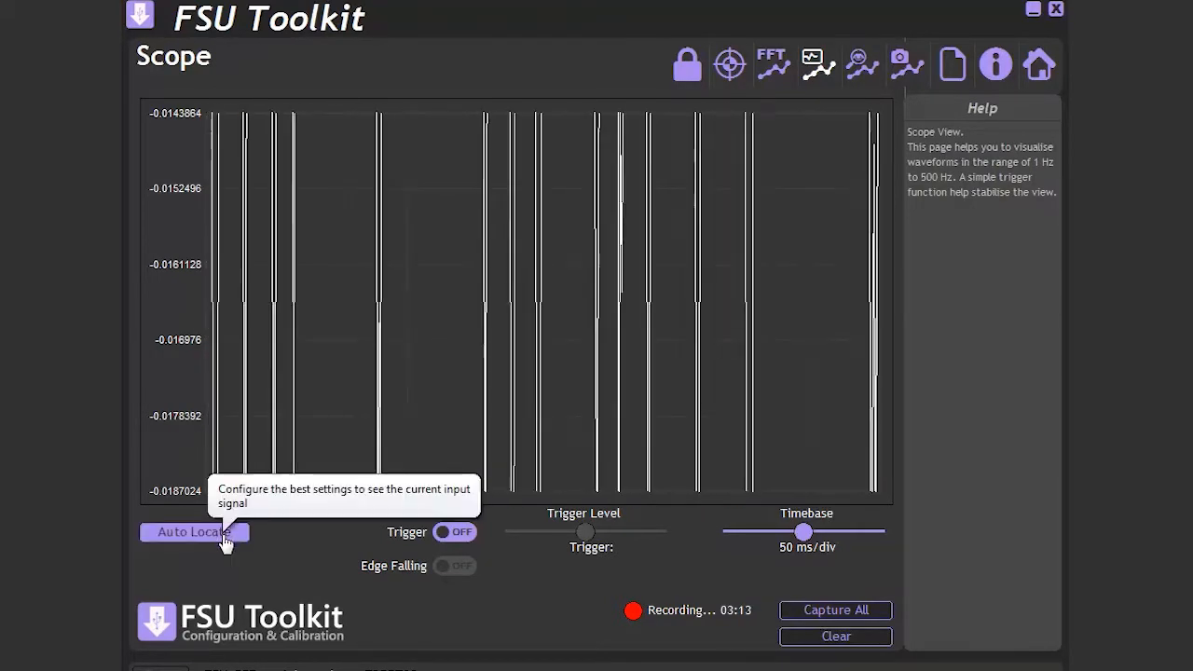
click(194, 532)
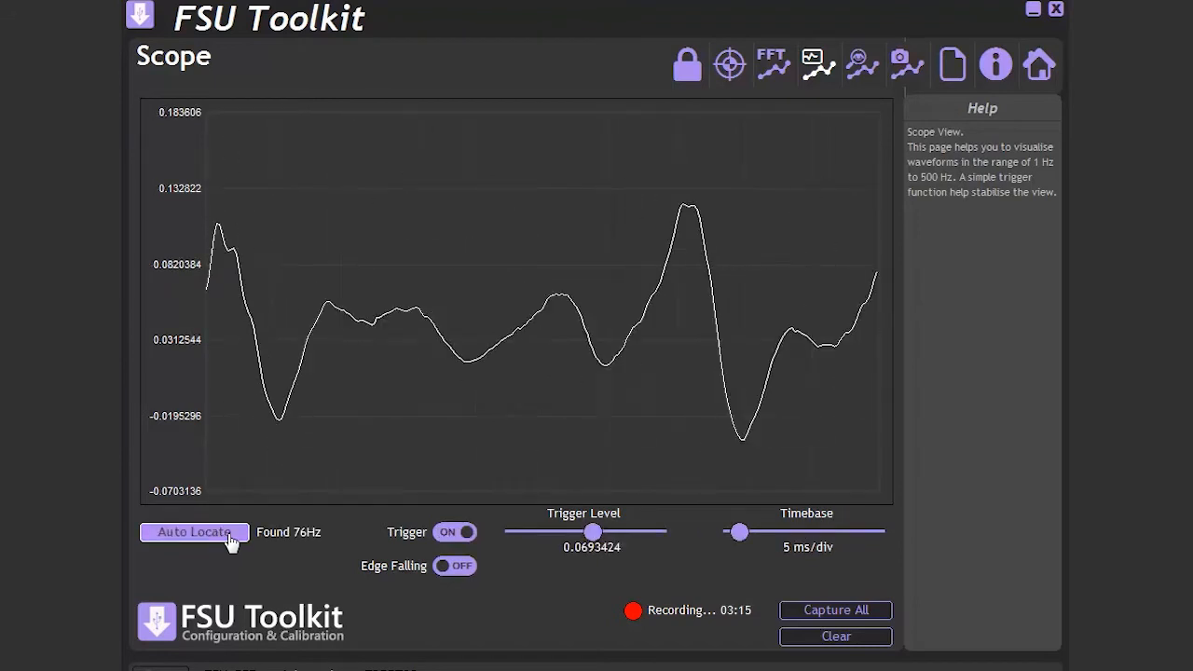
click(772, 64)
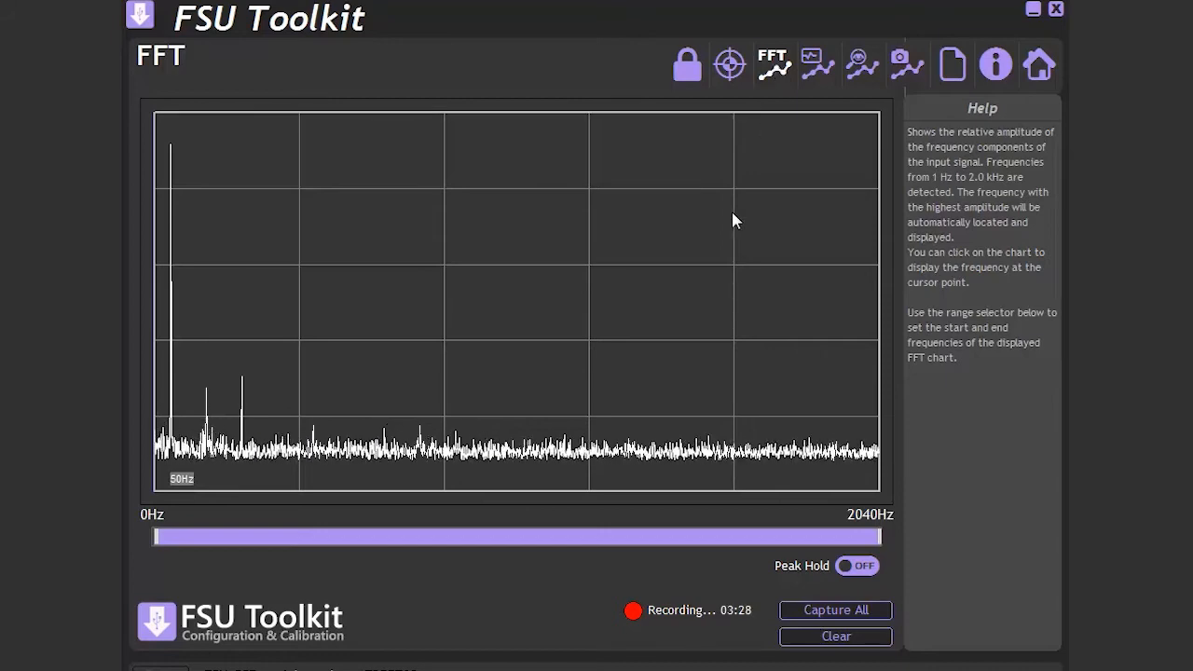
mouse_move(664, 299)
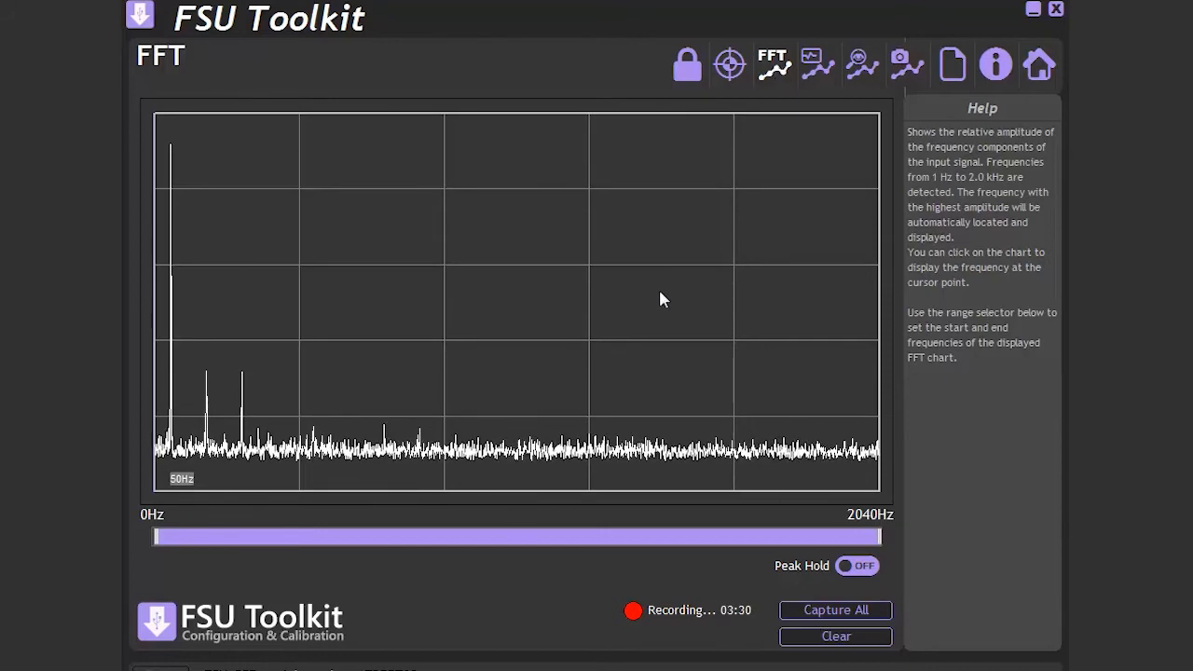
mouse_move(322, 497)
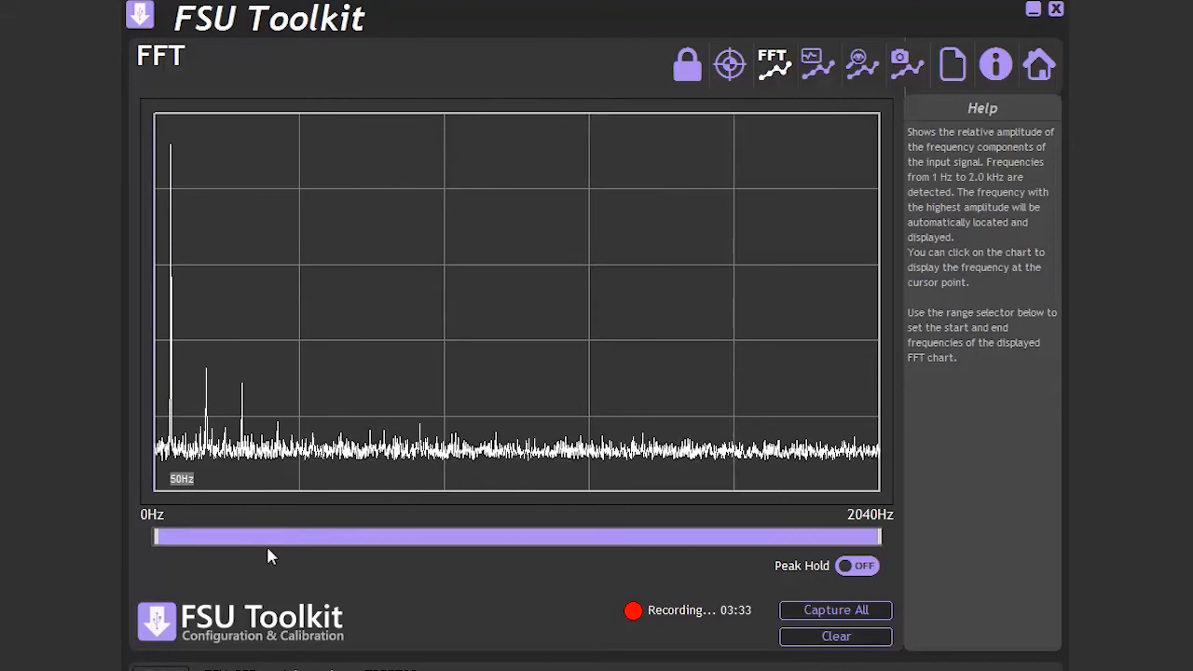
mouse_move(884, 547)
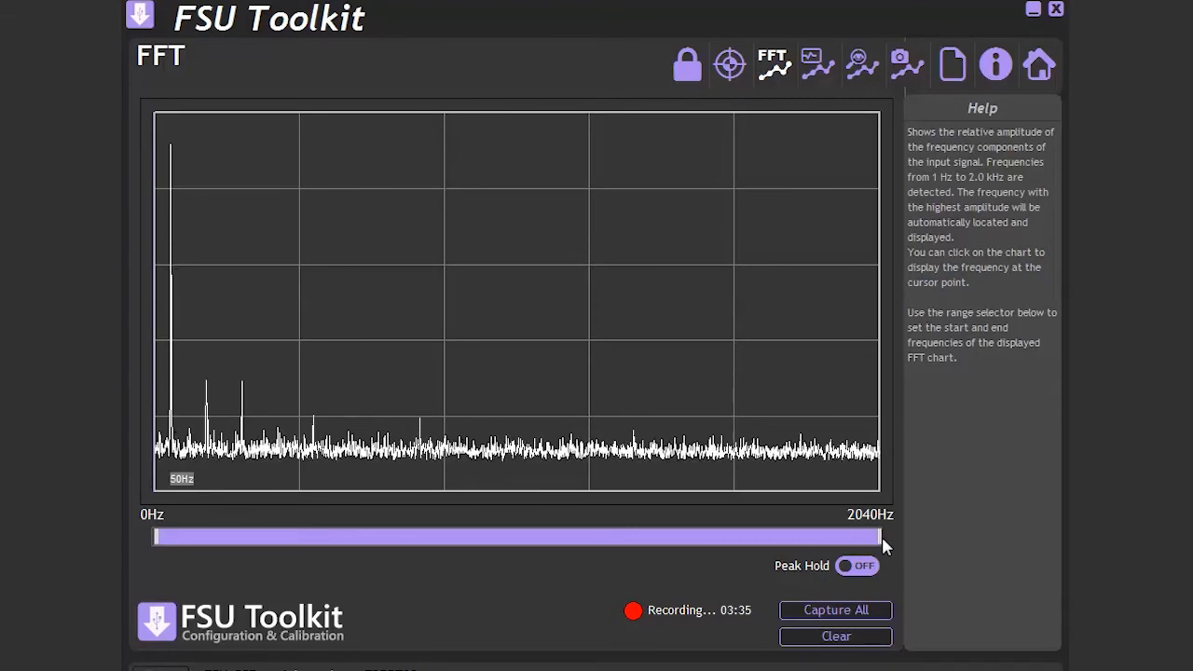
mouse_move(683, 594)
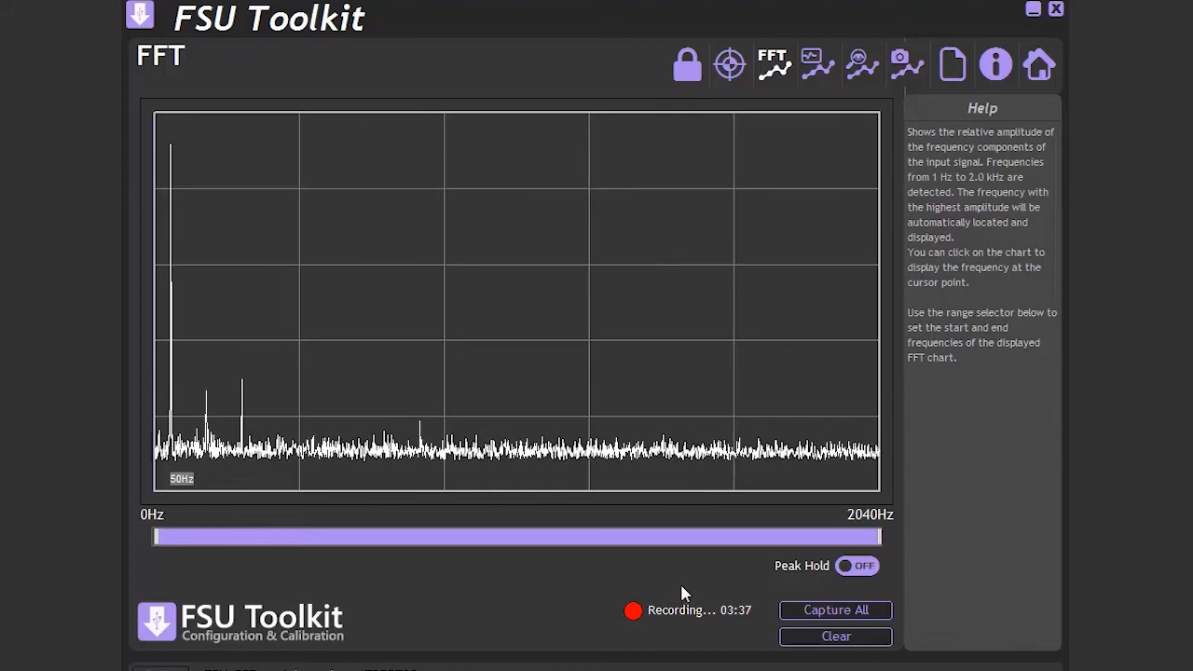